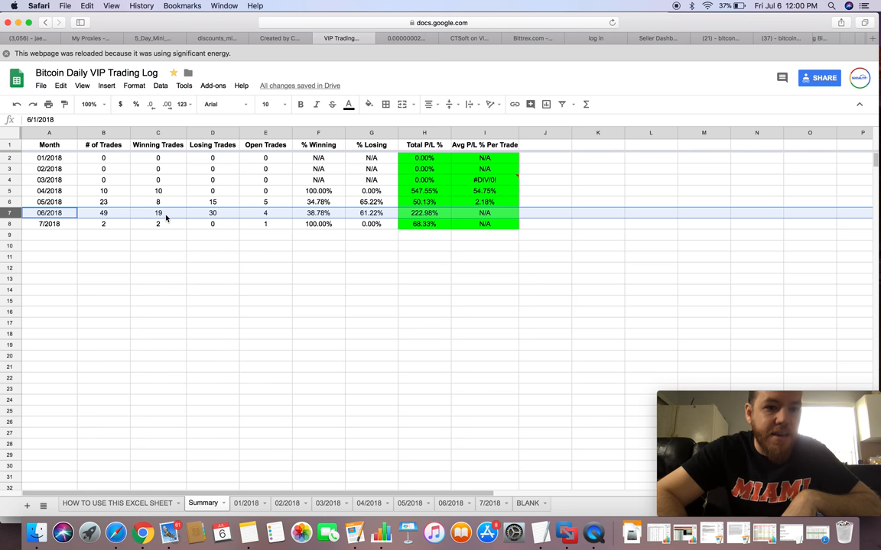
mouse_move(107, 204)
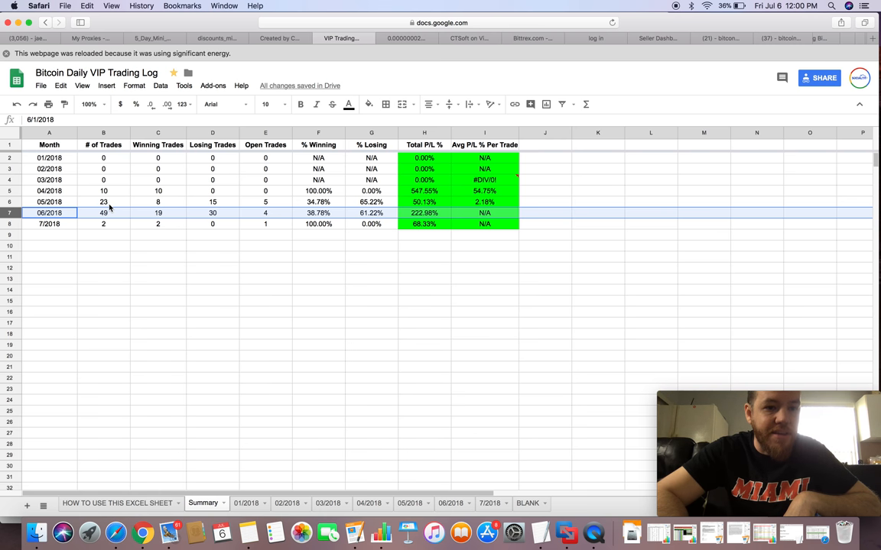
mouse_move(141, 213)
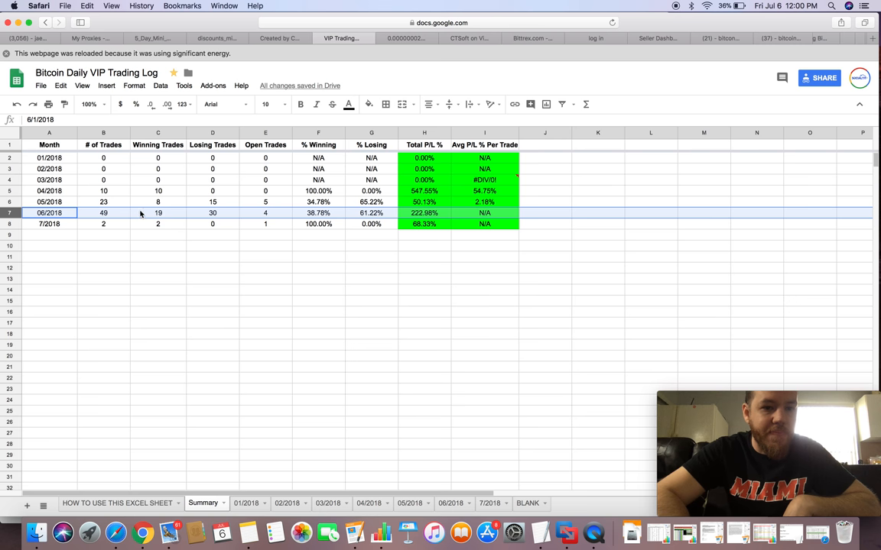
Review June's win, loss, win-percentage and total P/L formulas, then switch to the 06/2018 sheet
left_click(158, 212)
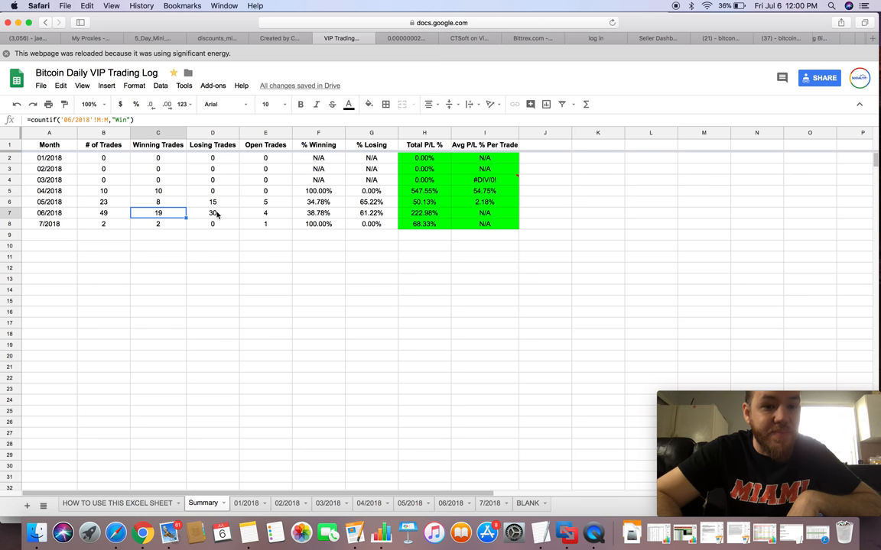
left_click(213, 213)
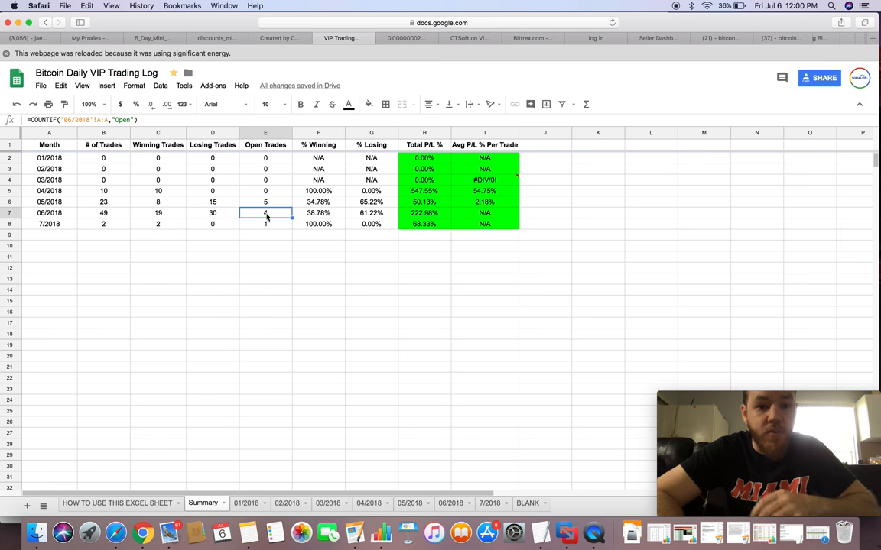
left_click(423, 213)
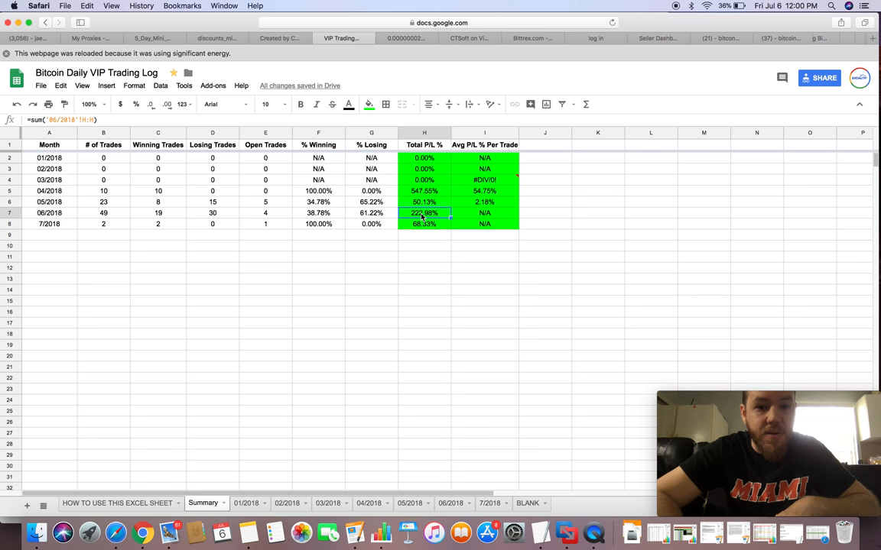
left_click(318, 212)
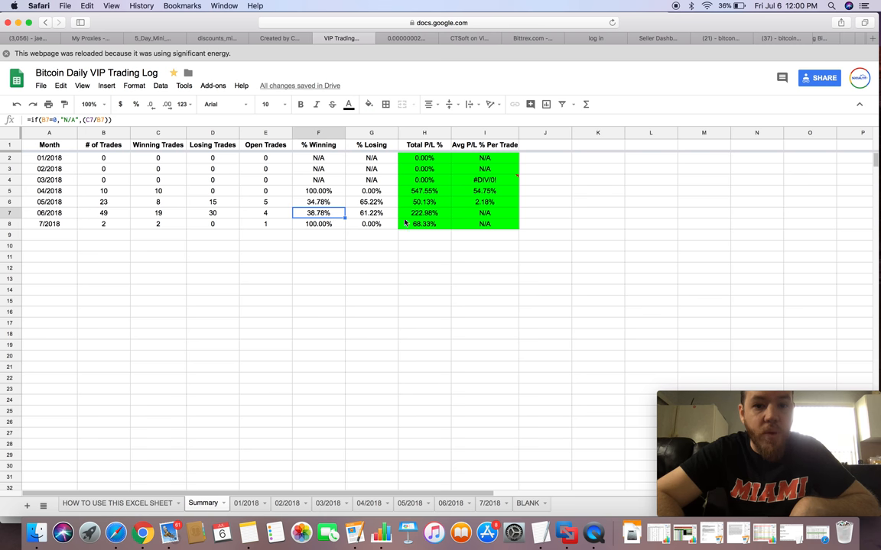
left_click(424, 212)
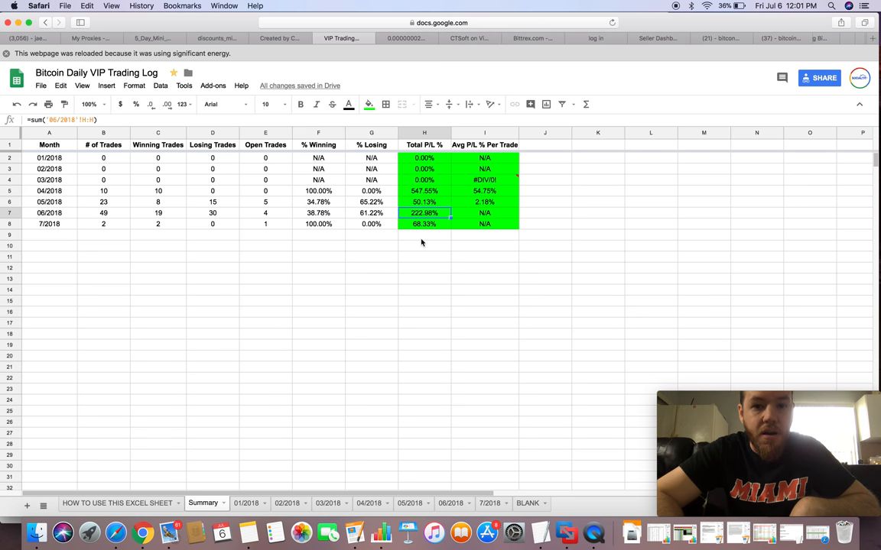
mouse_move(417, 265)
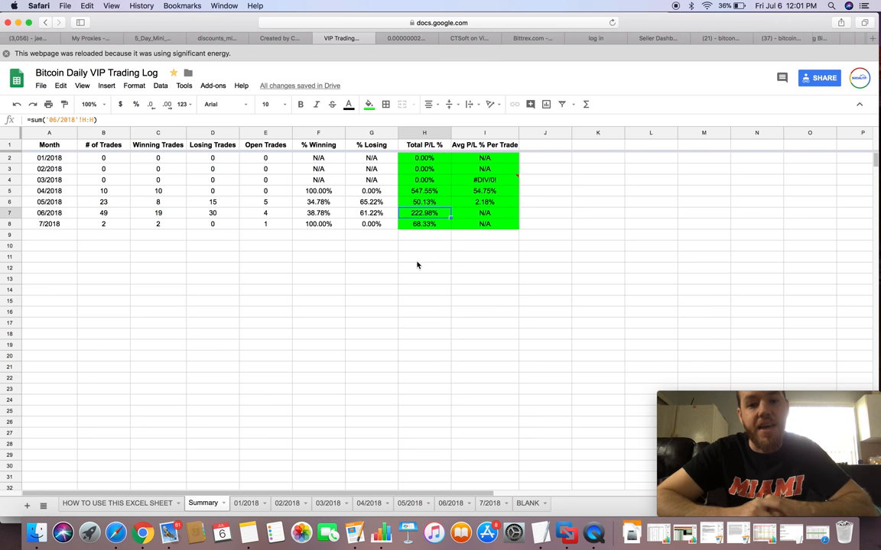
mouse_move(423, 247)
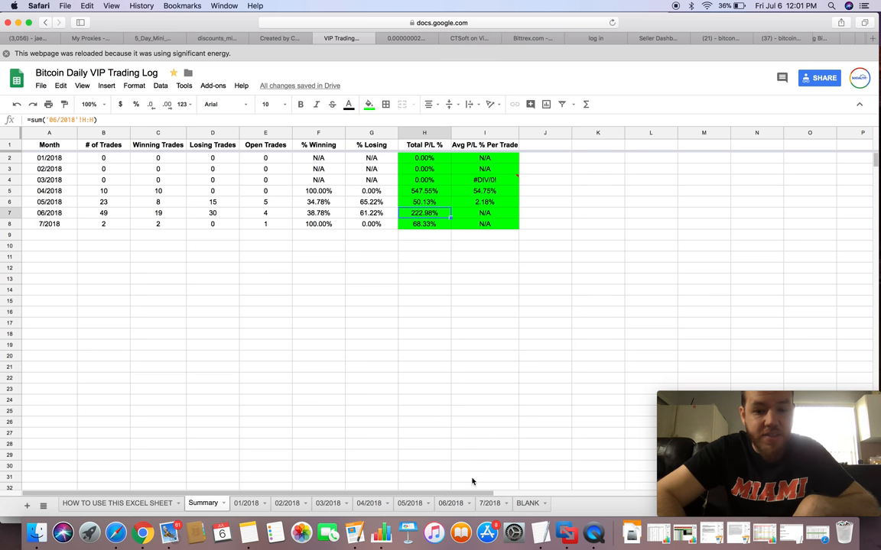
left_click(450, 503)
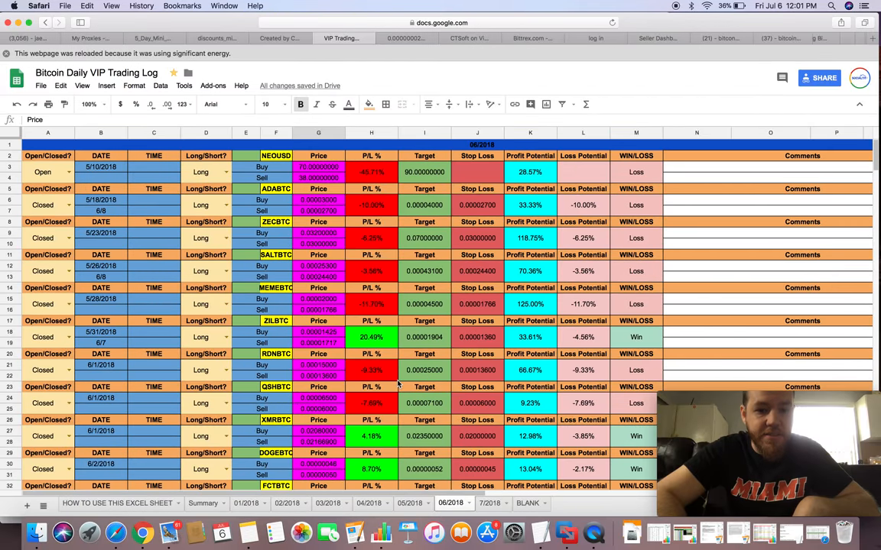
mouse_move(307, 298)
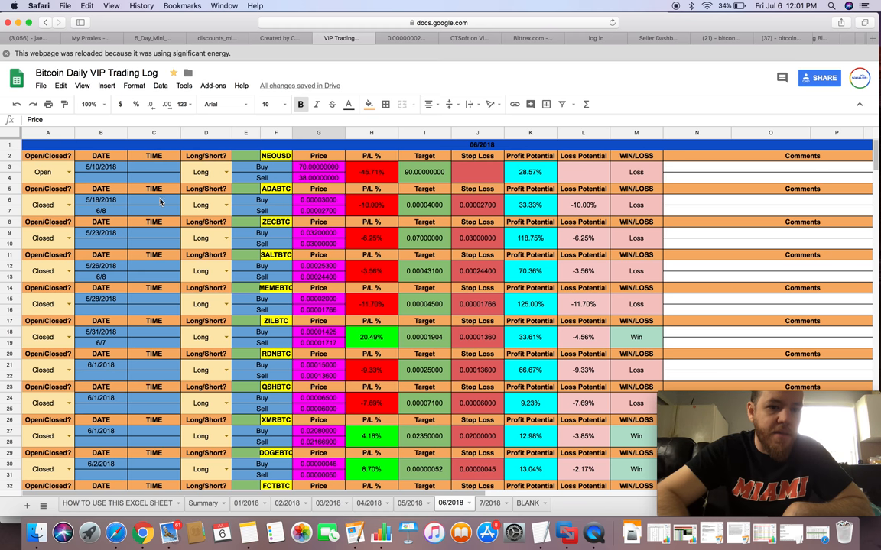
mouse_move(103, 304)
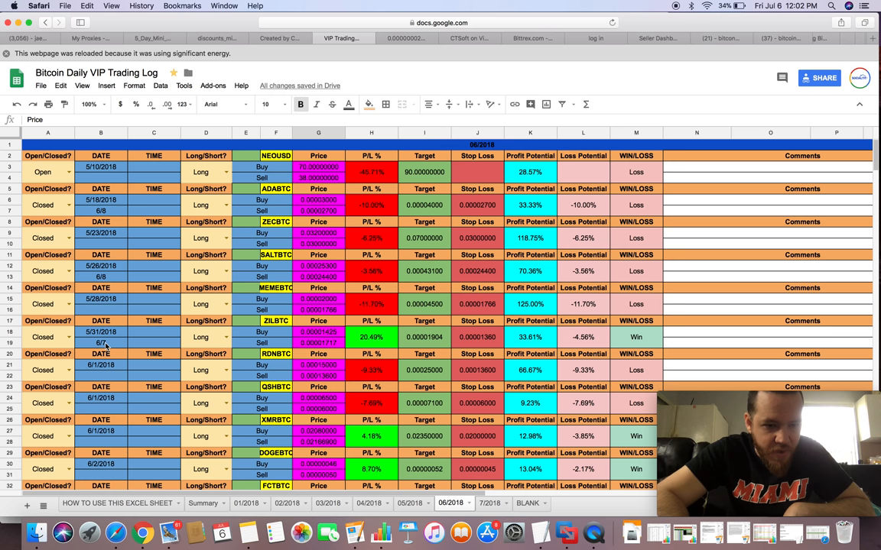
mouse_move(103, 300)
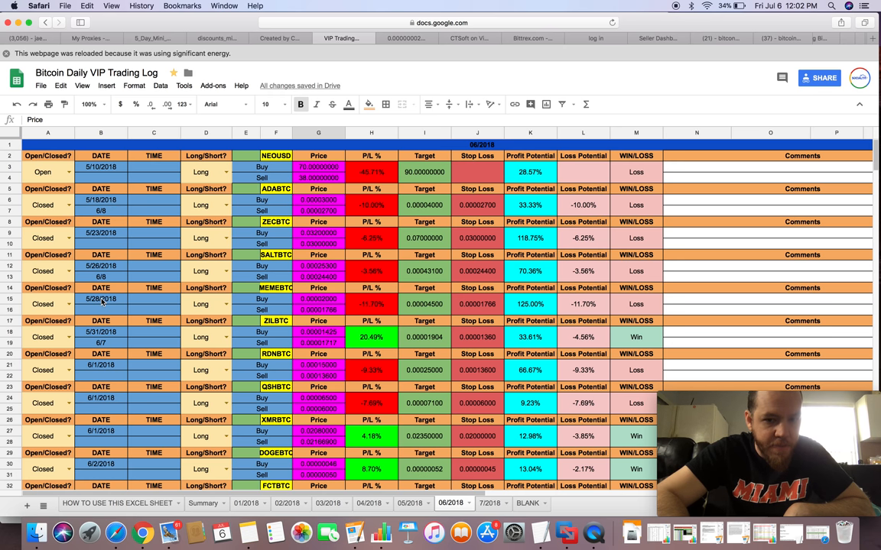
mouse_move(376, 287)
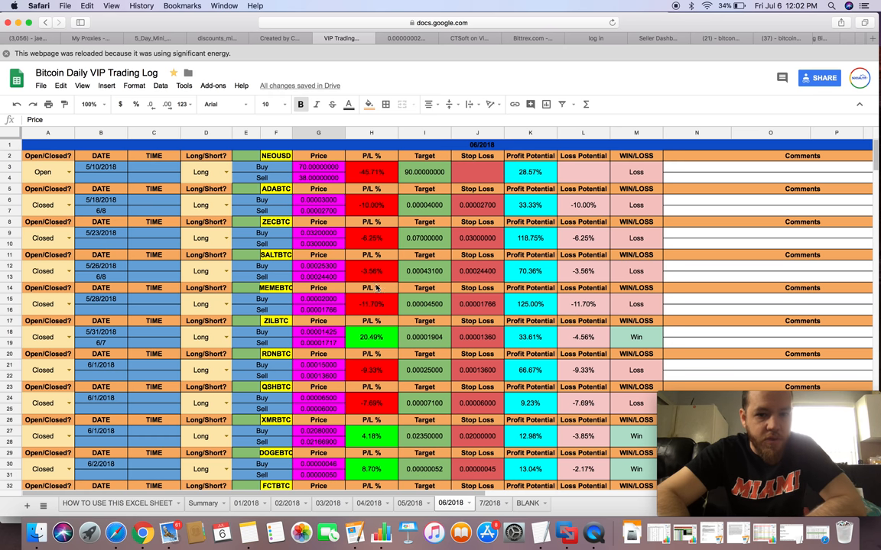
mouse_move(322, 175)
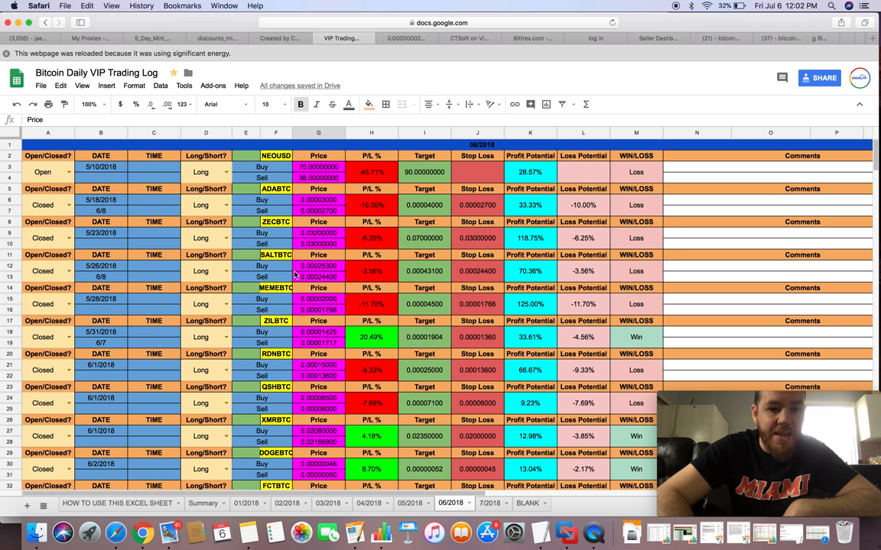
scroll("down", 3)
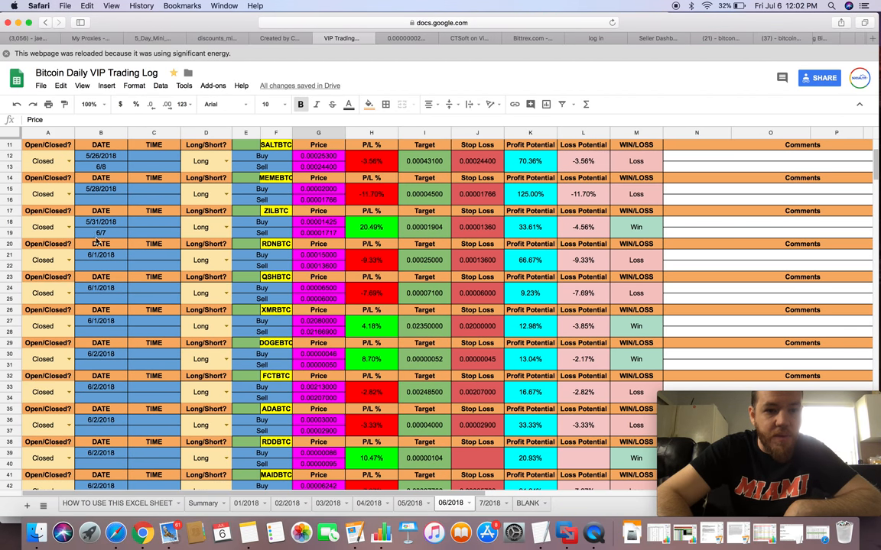
mouse_move(320, 241)
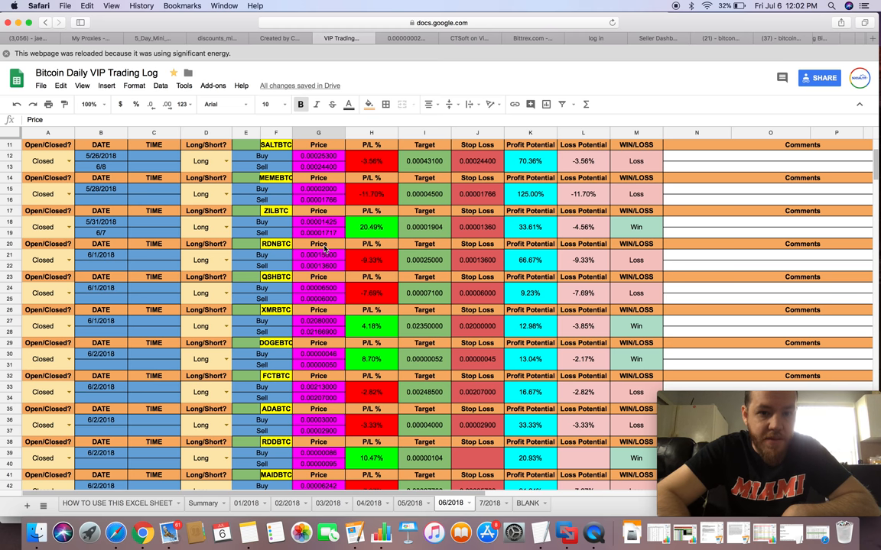
scroll("down", 3)
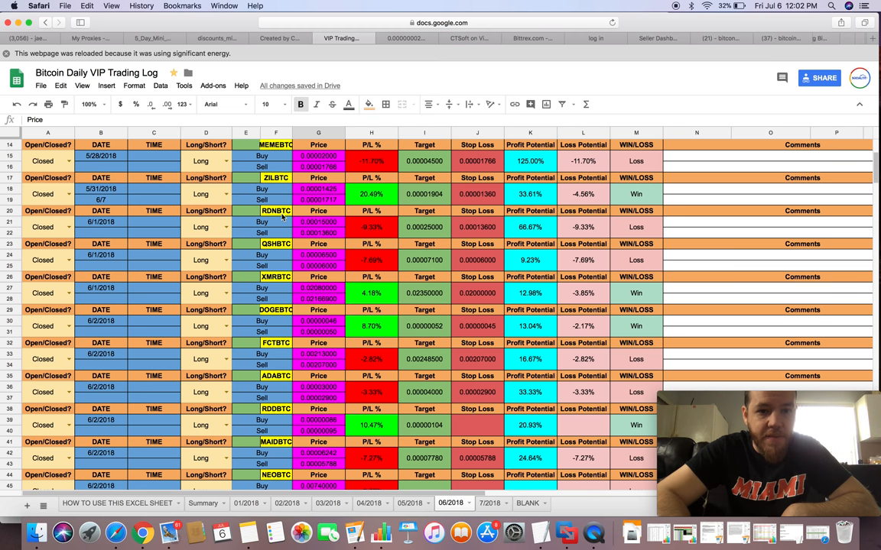
scroll("down", 3)
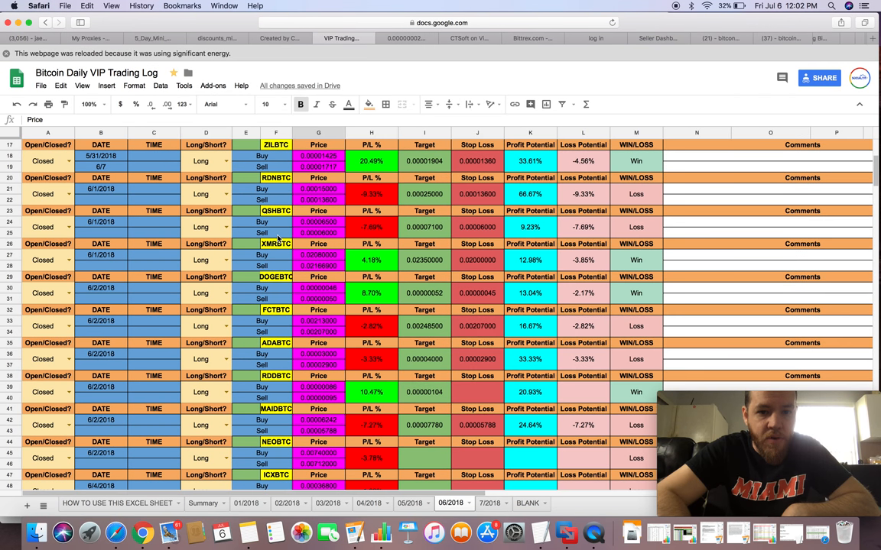
mouse_move(370, 202)
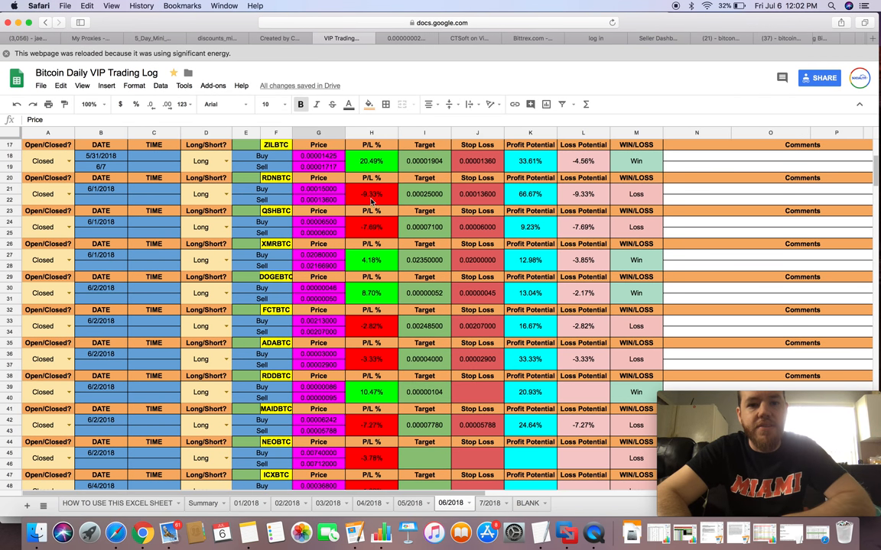
mouse_move(370, 228)
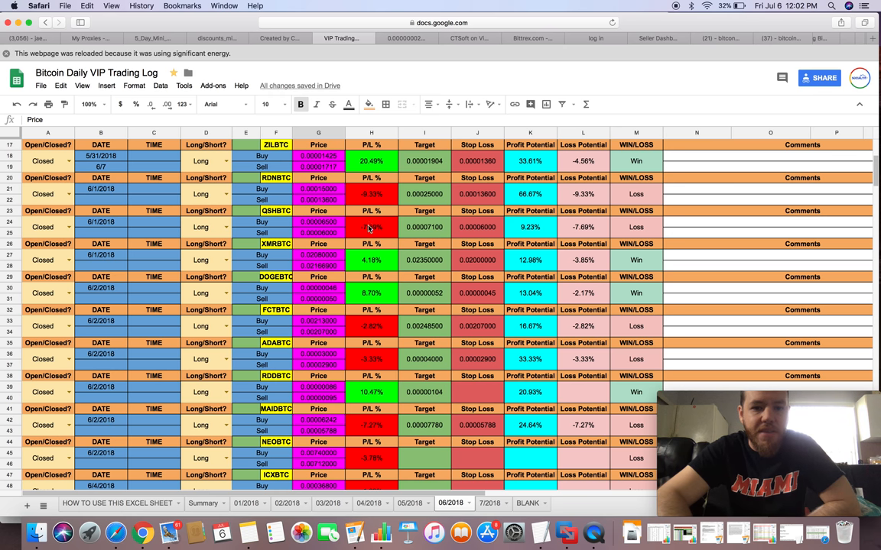
mouse_move(375, 204)
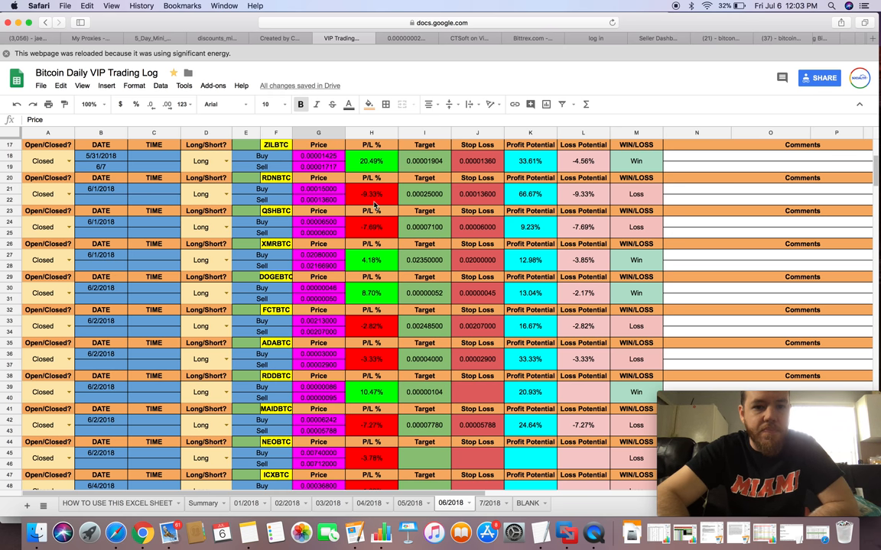
mouse_move(327, 231)
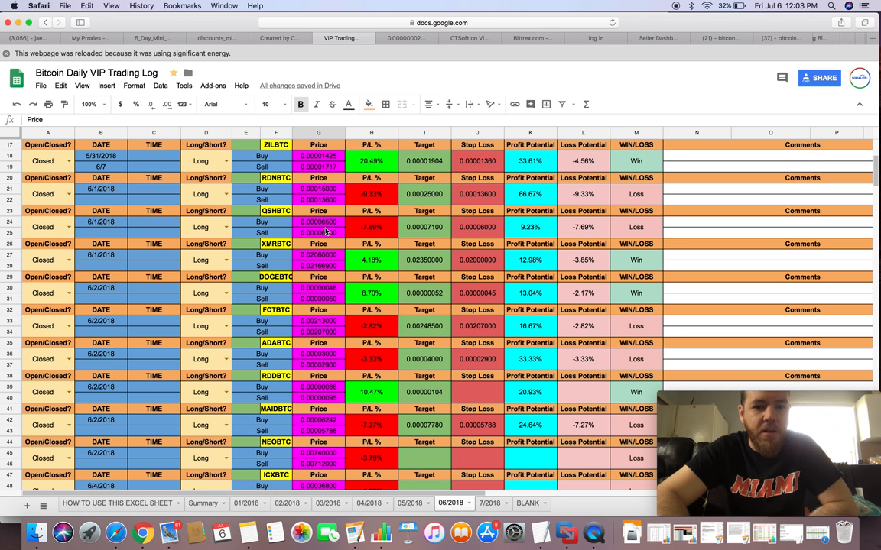
scroll("down", 3)
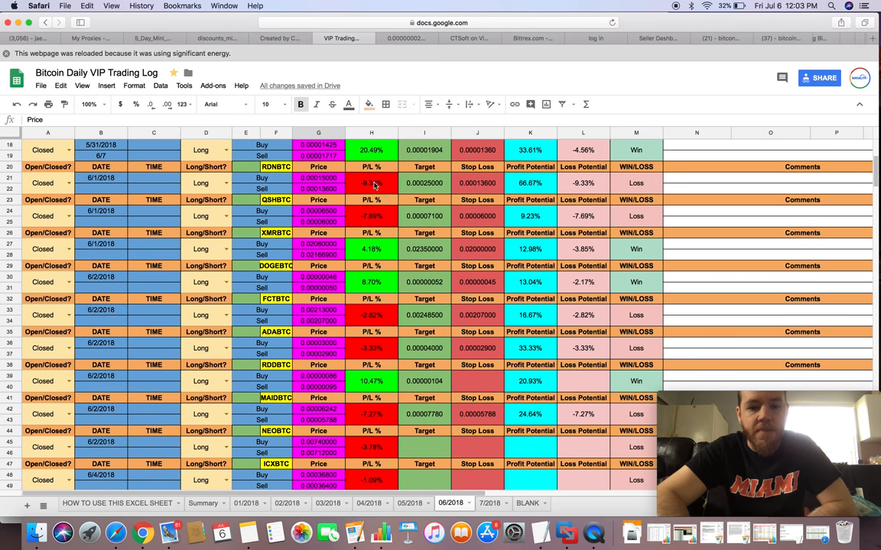
scroll("down", 3)
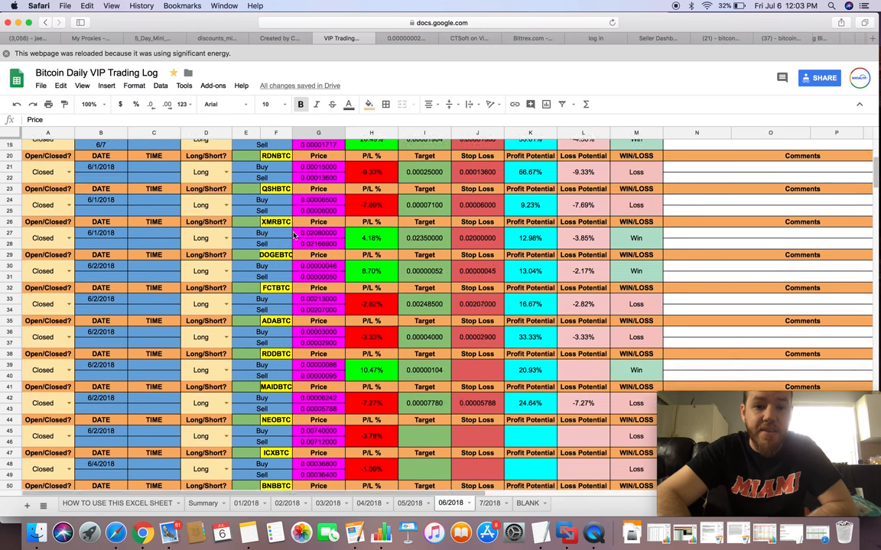
scroll("down", 3)
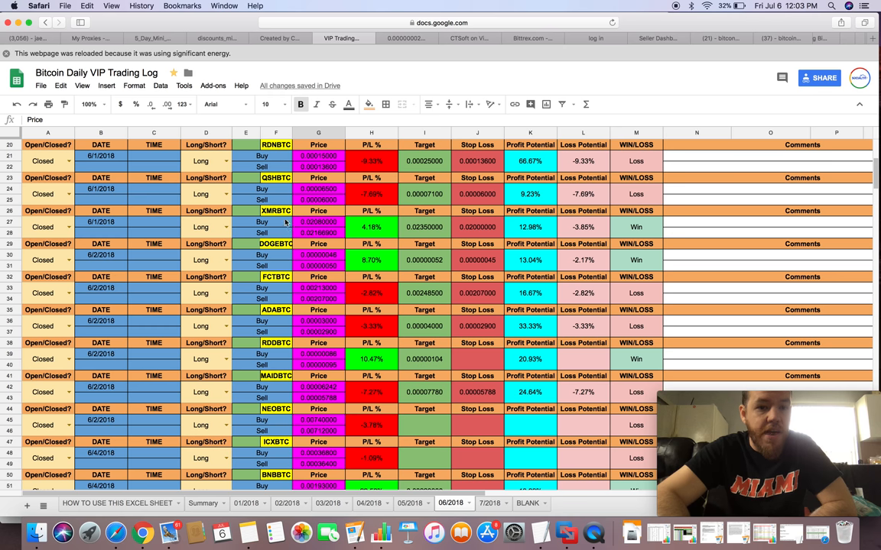
scroll("down", 3)
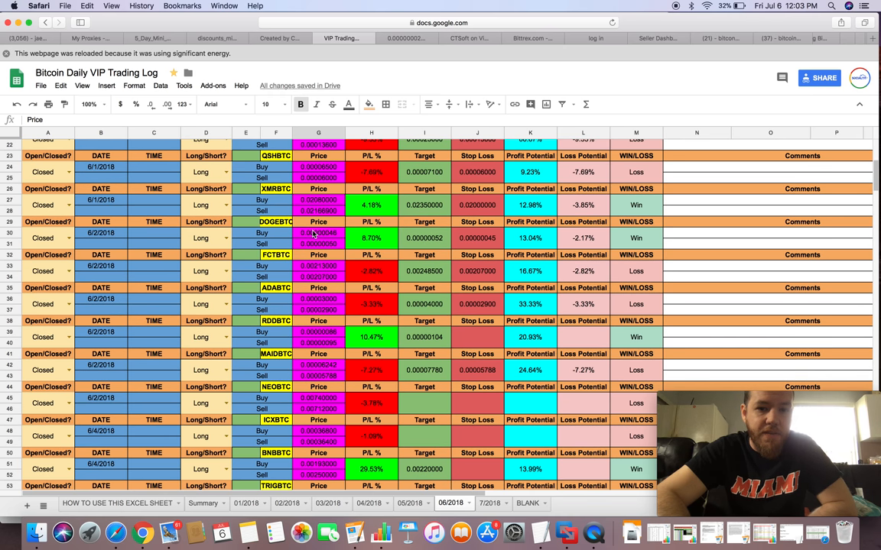
mouse_move(346, 238)
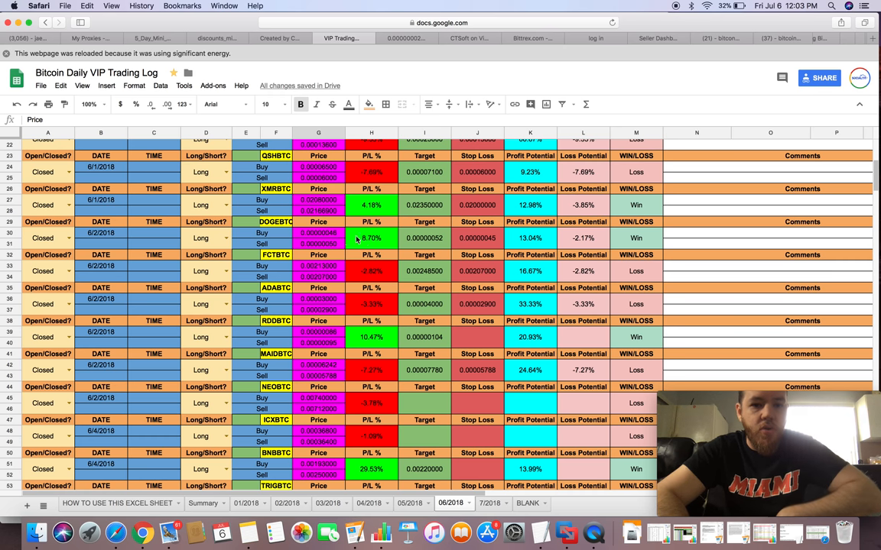
scroll("down", 3)
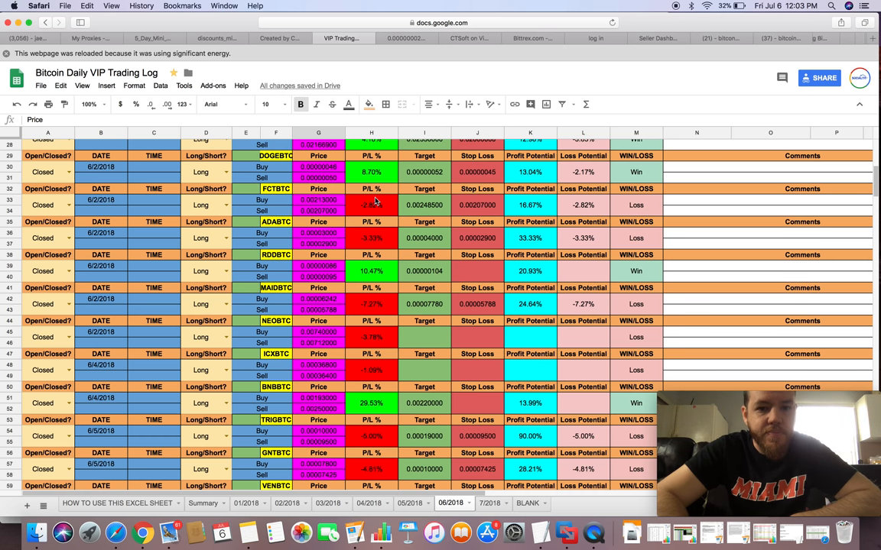
mouse_move(281, 209)
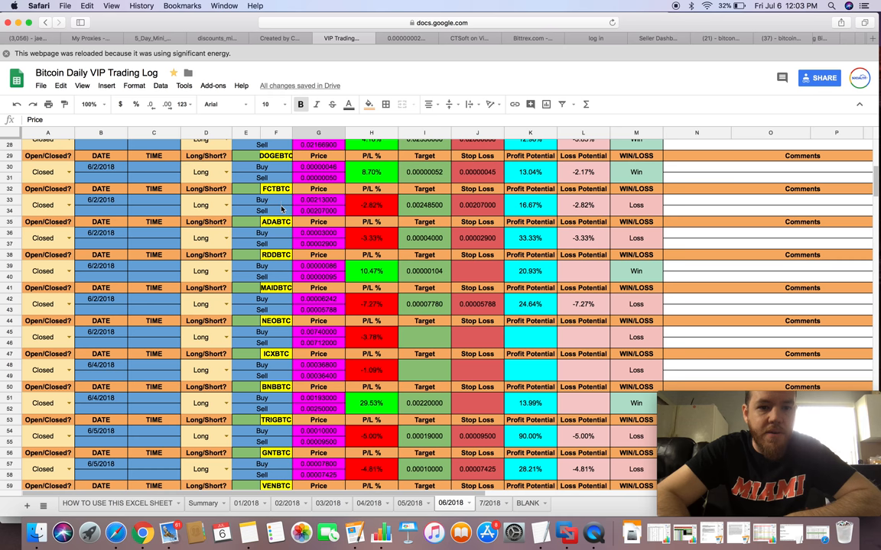
mouse_move(367, 220)
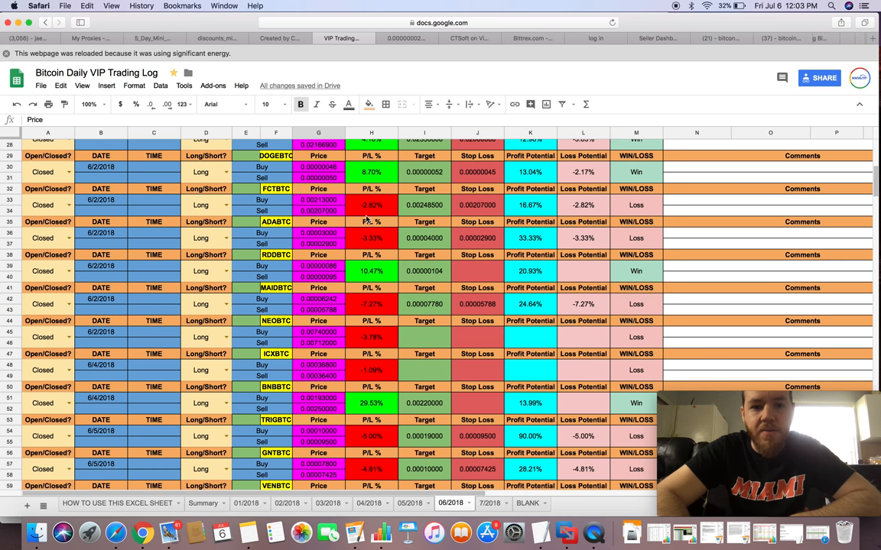
mouse_move(320, 221)
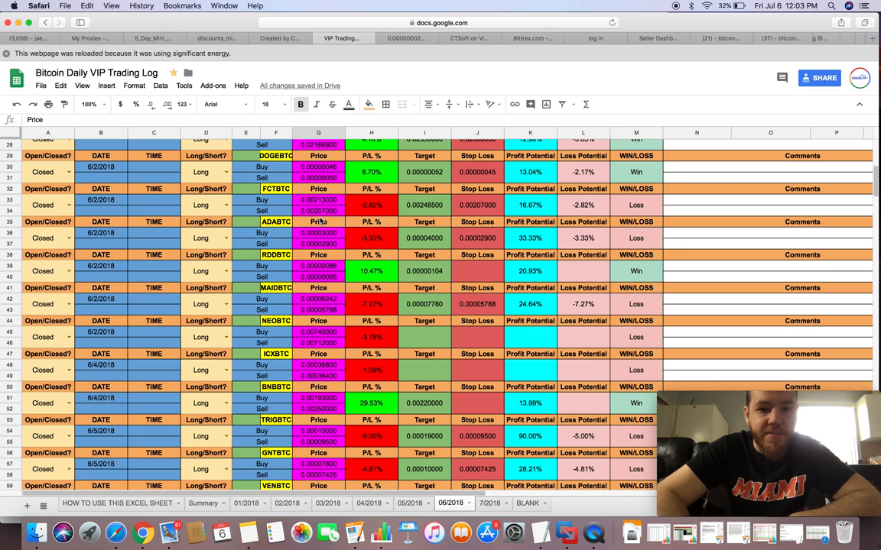
scroll("down", 3)
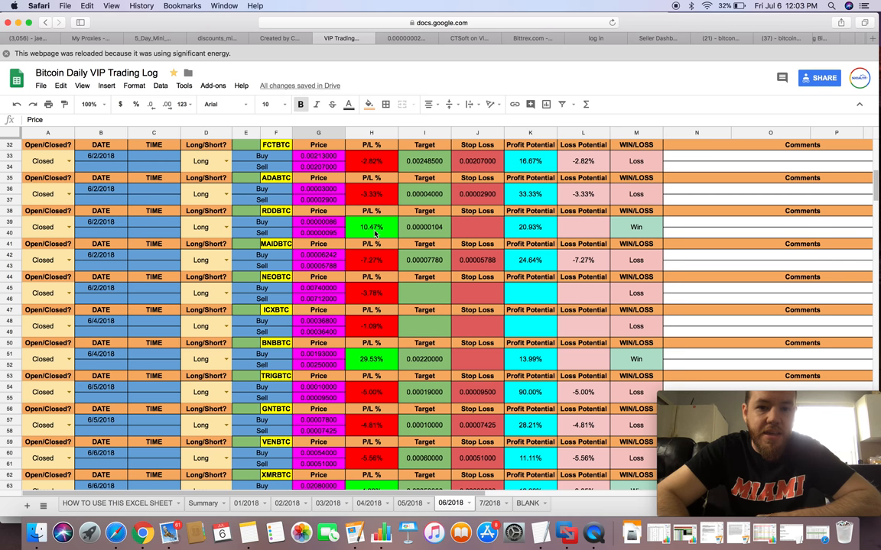
scroll("down", 3)
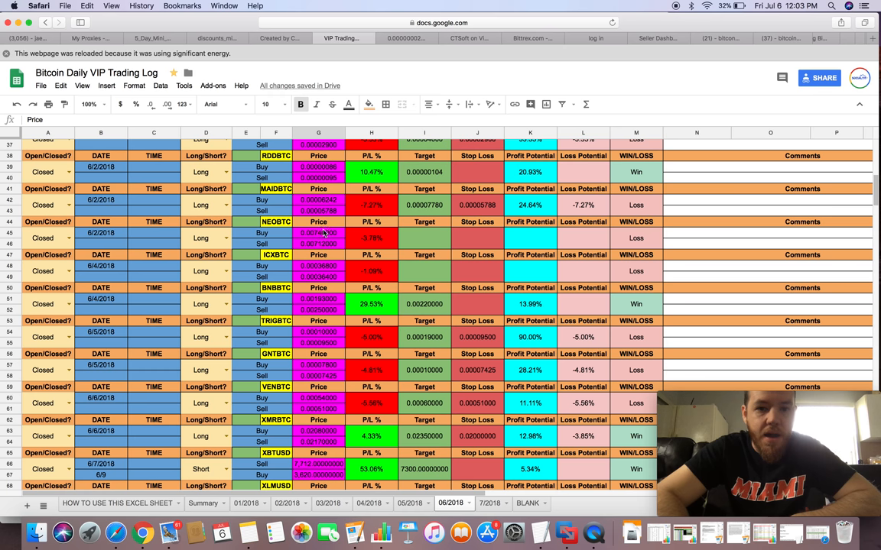
scroll("down", 3)
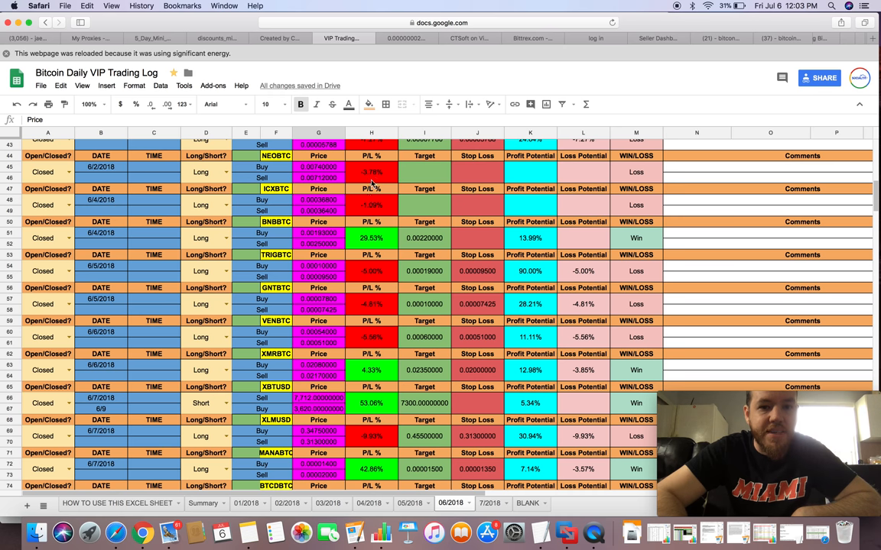
mouse_move(287, 212)
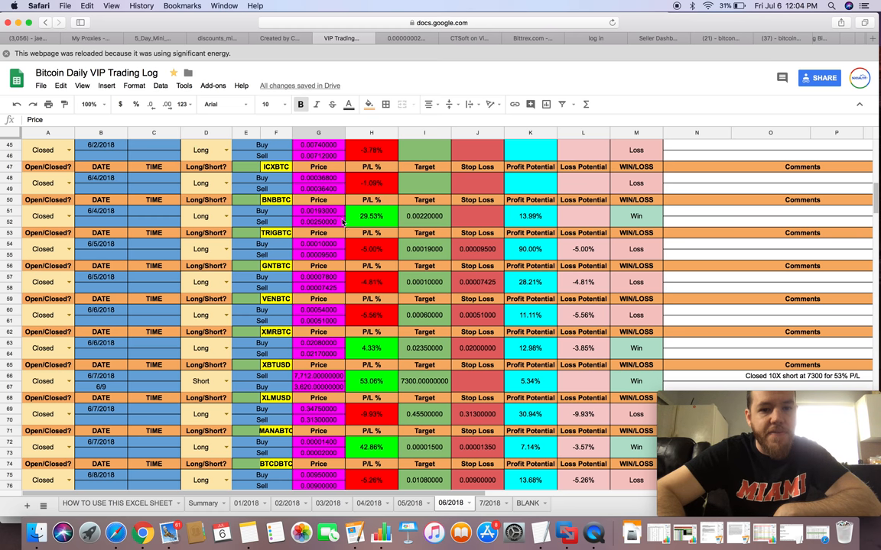
mouse_move(323, 218)
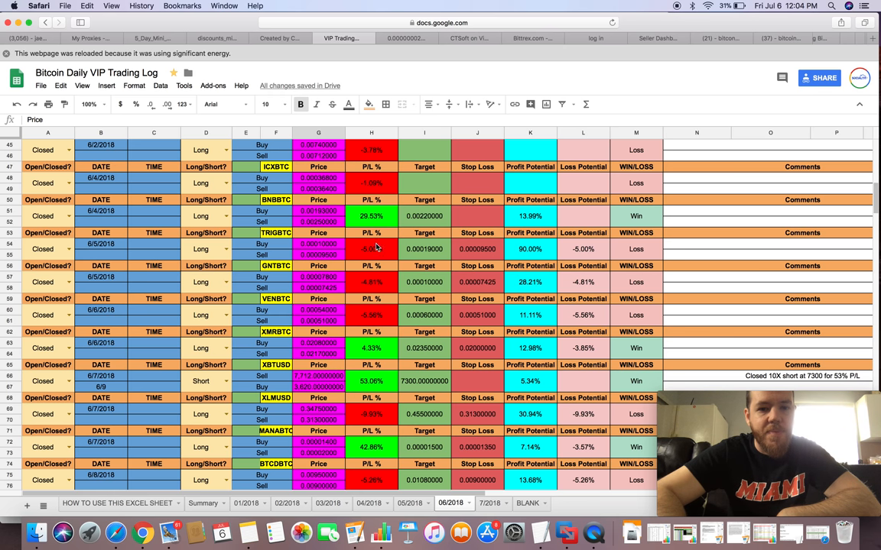
mouse_move(376, 246)
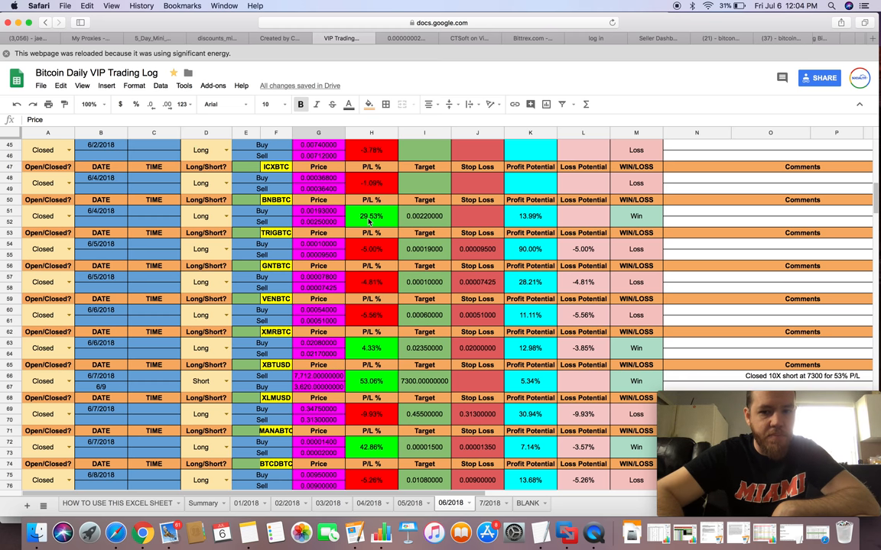
scroll("down", 3)
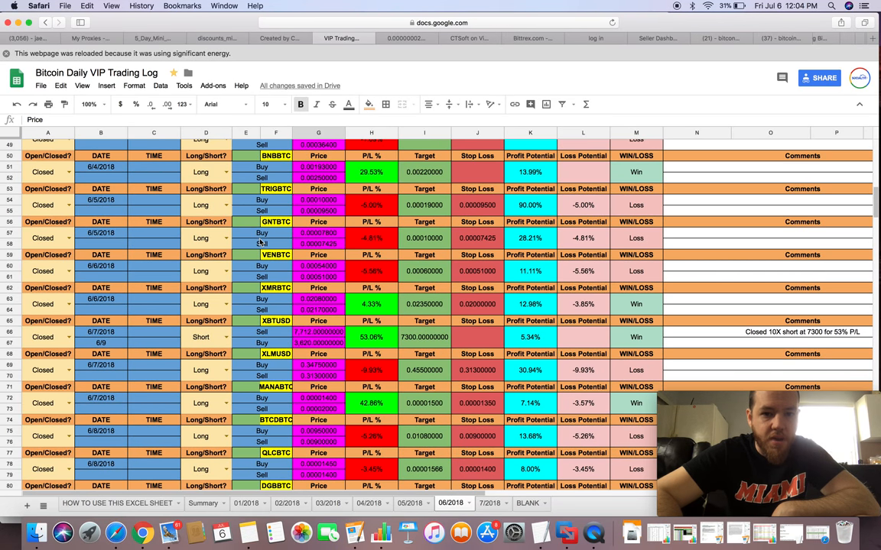
scroll("down", 3)
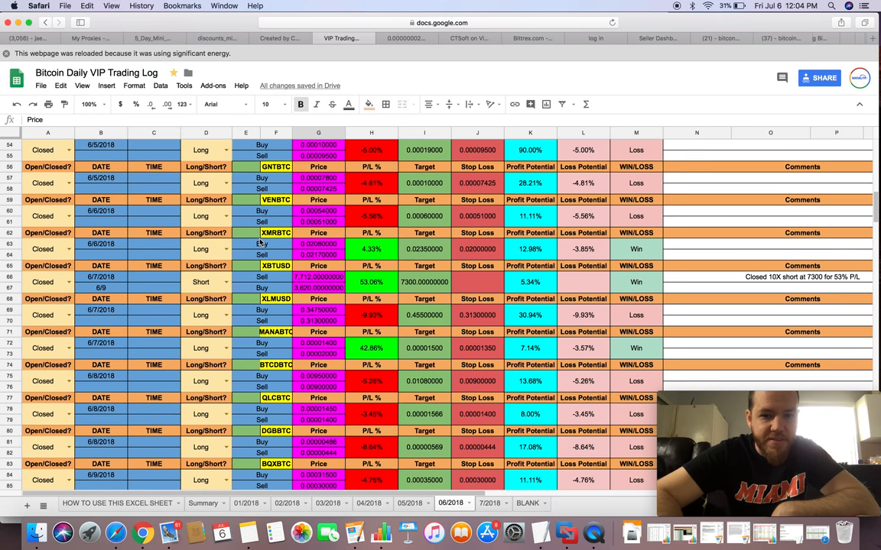
scroll("down", 3)
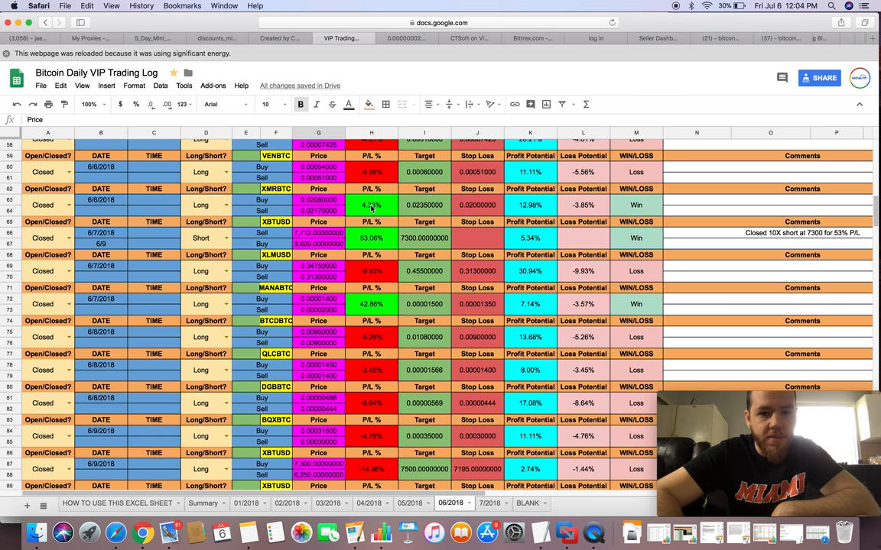
scroll("down", 3)
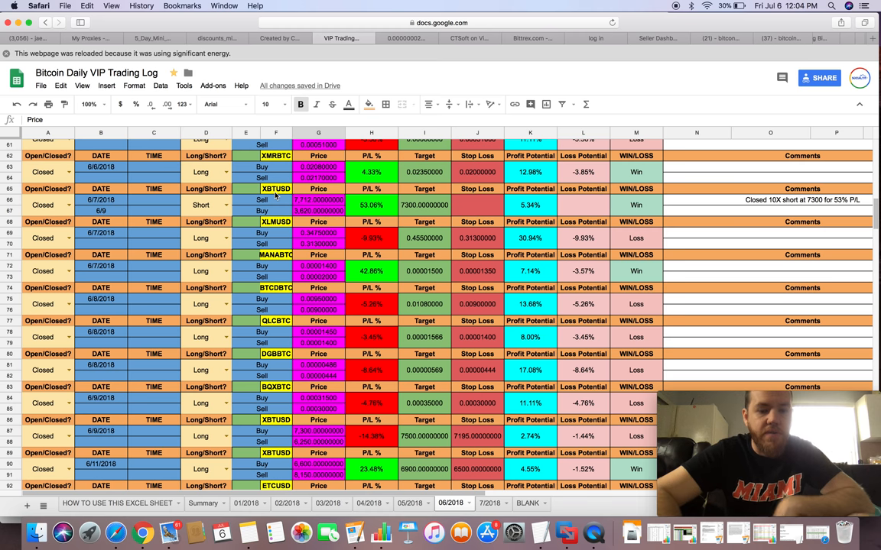
mouse_move(321, 204)
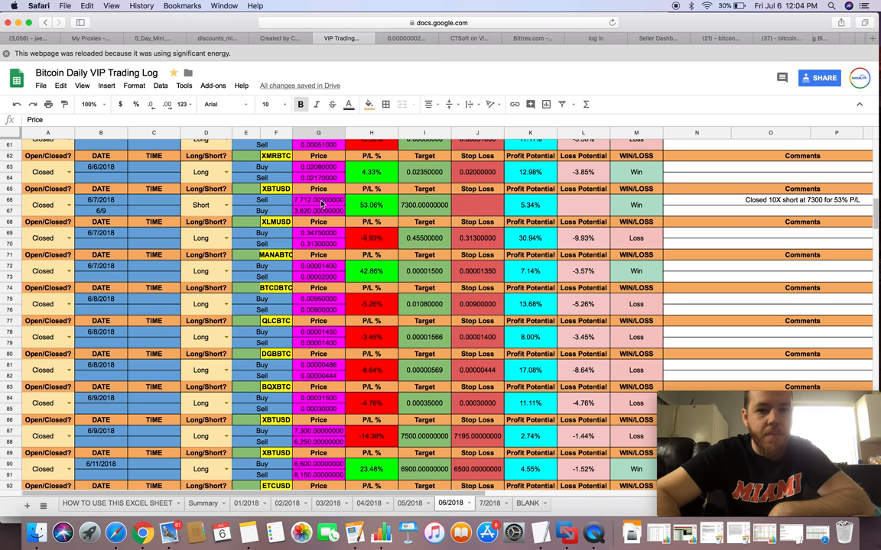
mouse_move(310, 209)
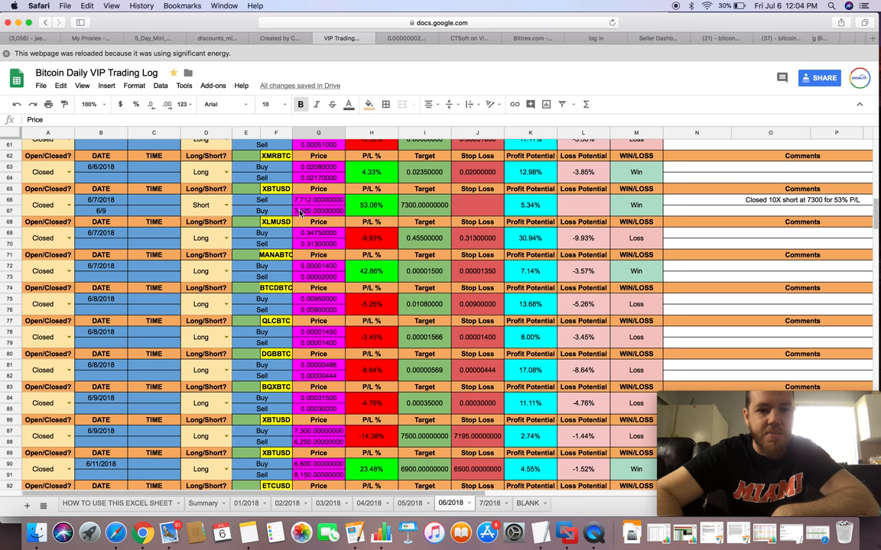
mouse_move(315, 212)
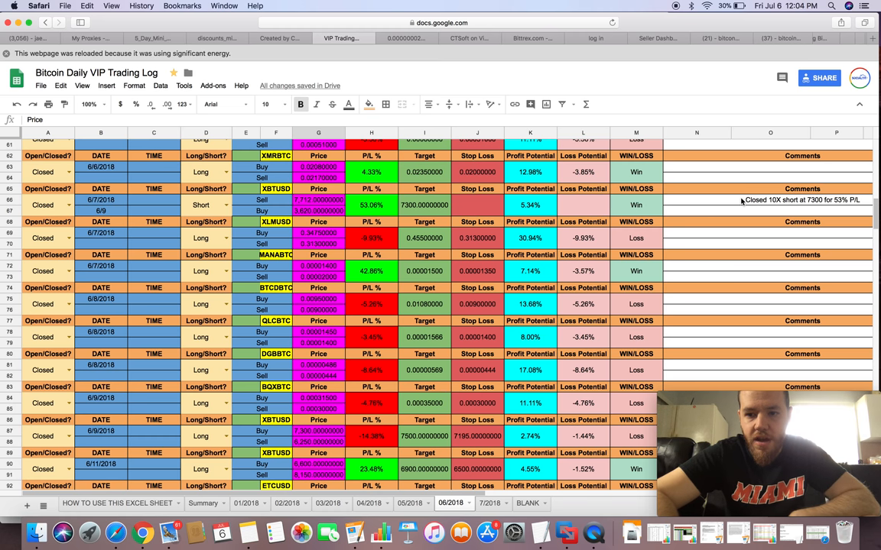
mouse_move(764, 202)
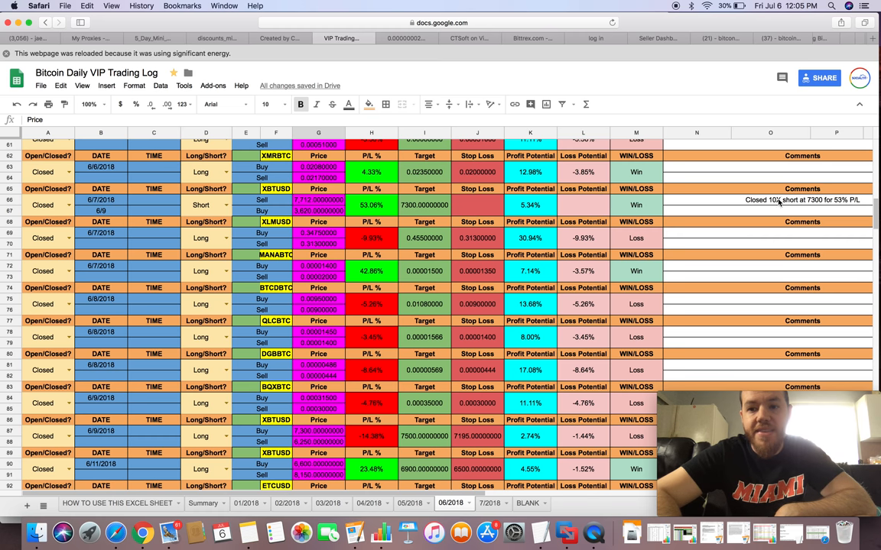
mouse_move(816, 205)
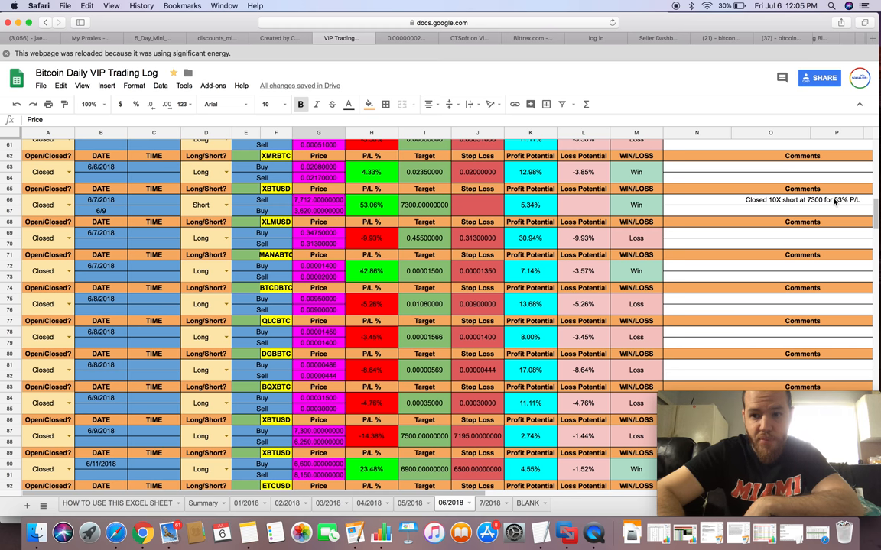
mouse_move(558, 219)
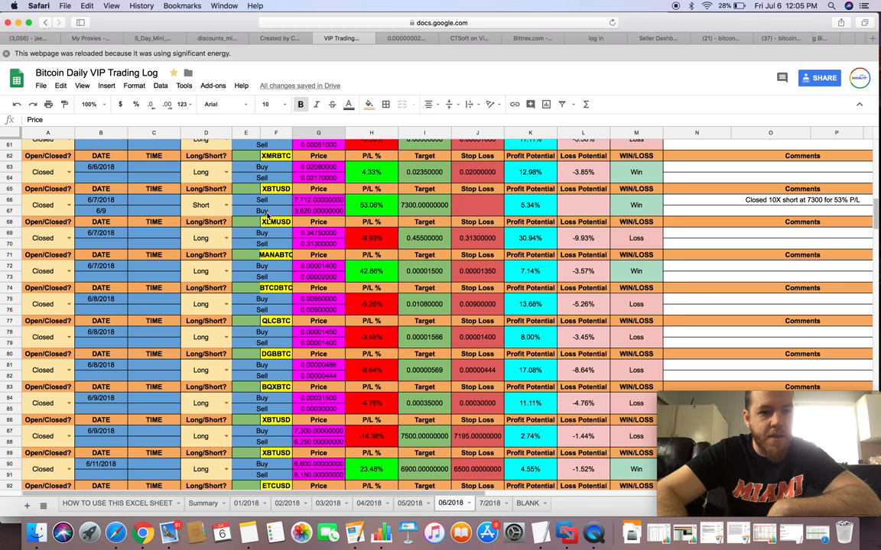
Scroll the 06/2018 sheet to rows 83–114, showing trades from 6/9 to 6/18/2018
scroll("down", 3)
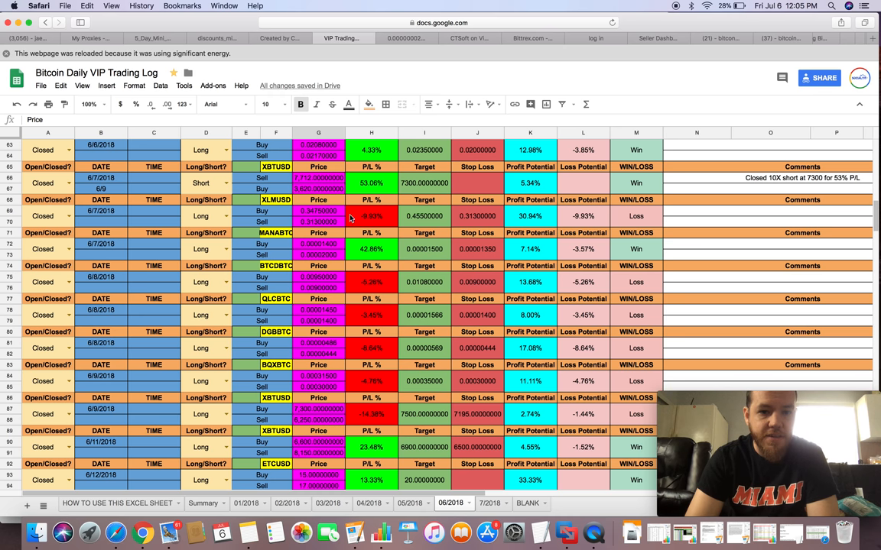
mouse_move(304, 258)
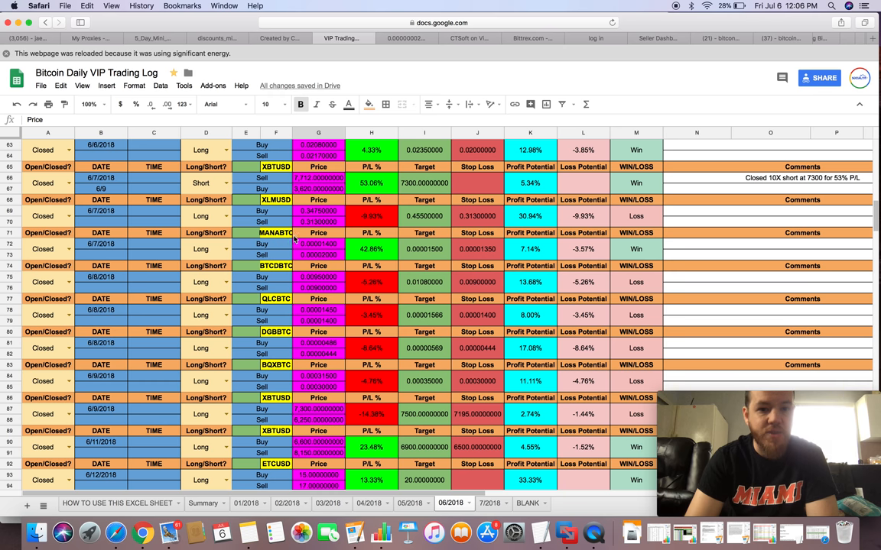
mouse_move(323, 252)
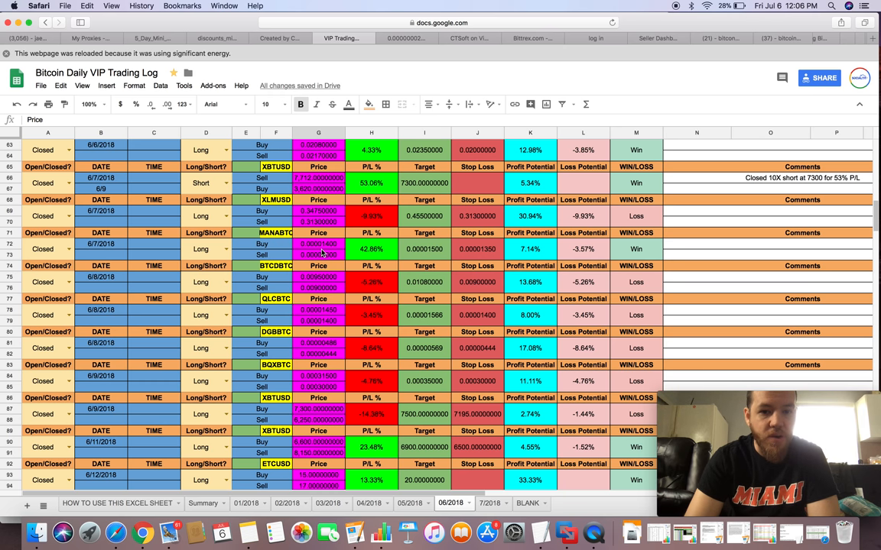
scroll("down", 3)
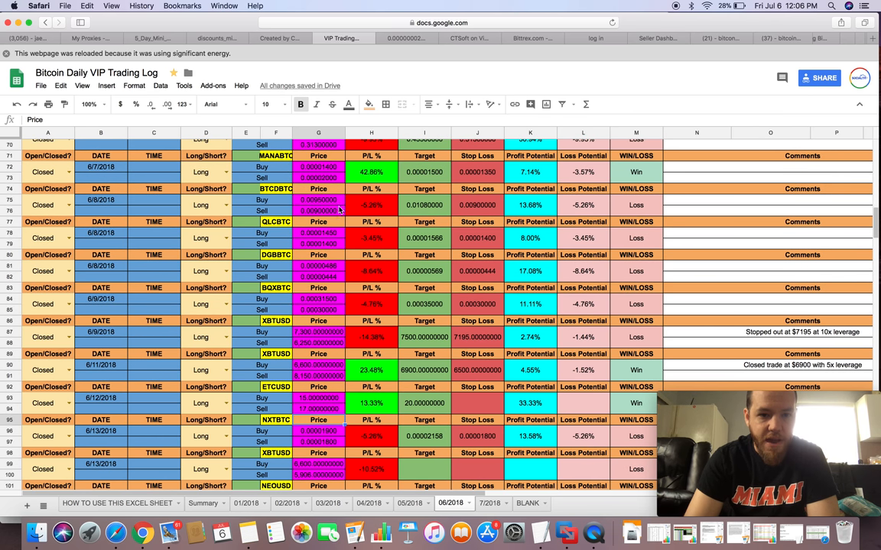
mouse_move(365, 320)
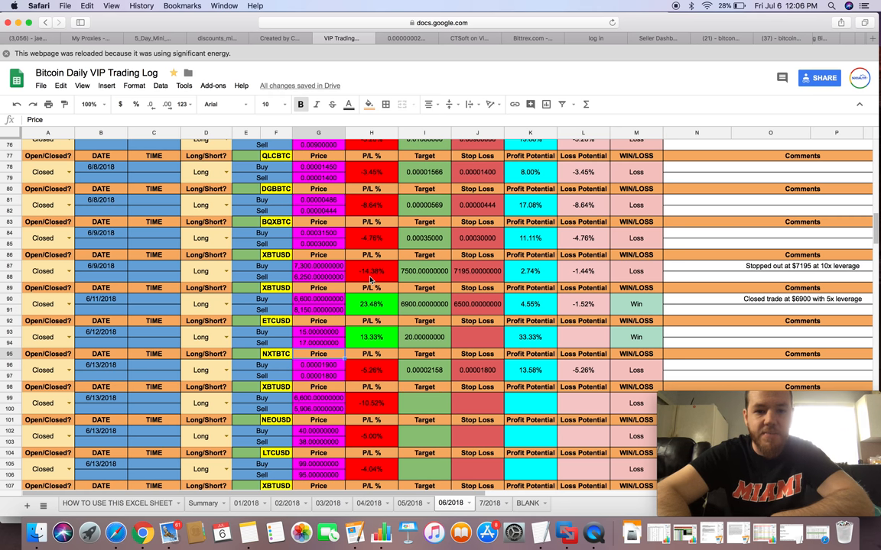
scroll("down", 3)
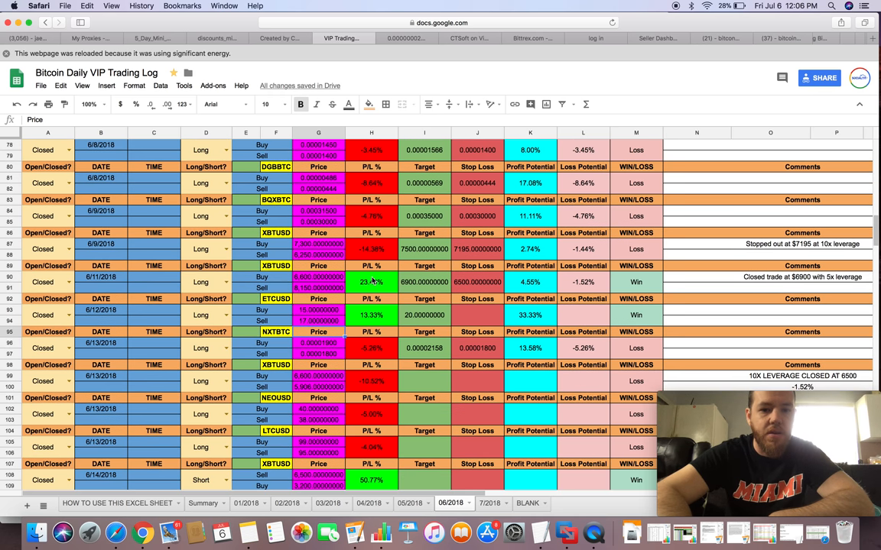
scroll("down", 3)
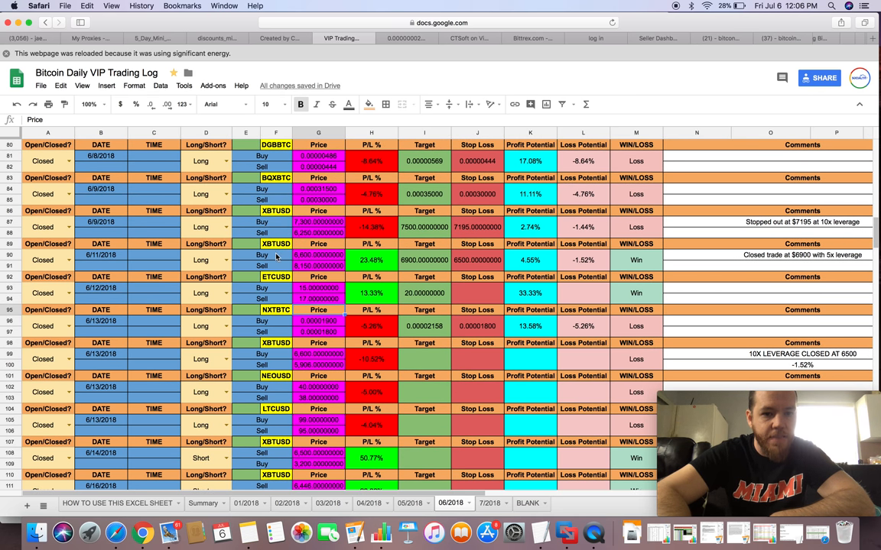
mouse_move(307, 258)
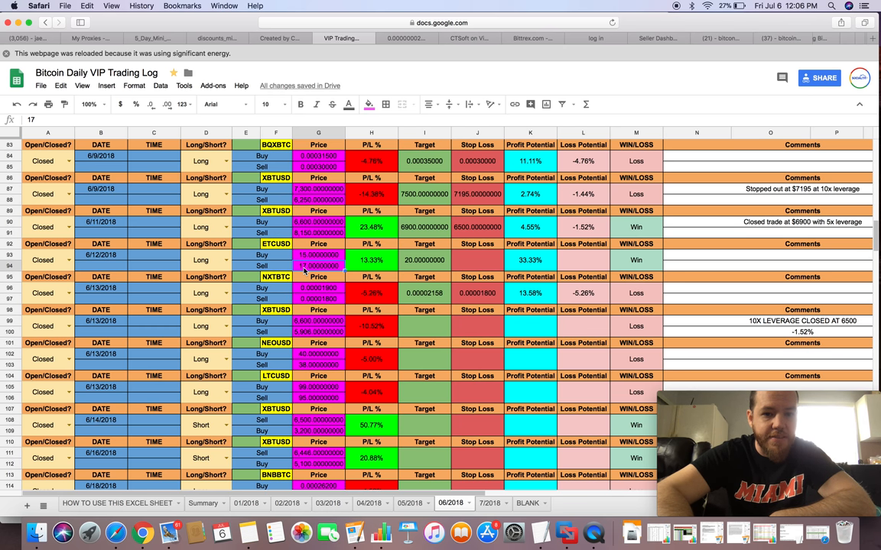
Enter 18 as the 6/12 ETCUSD trade's sell price in cell G94
left_click(318, 265)
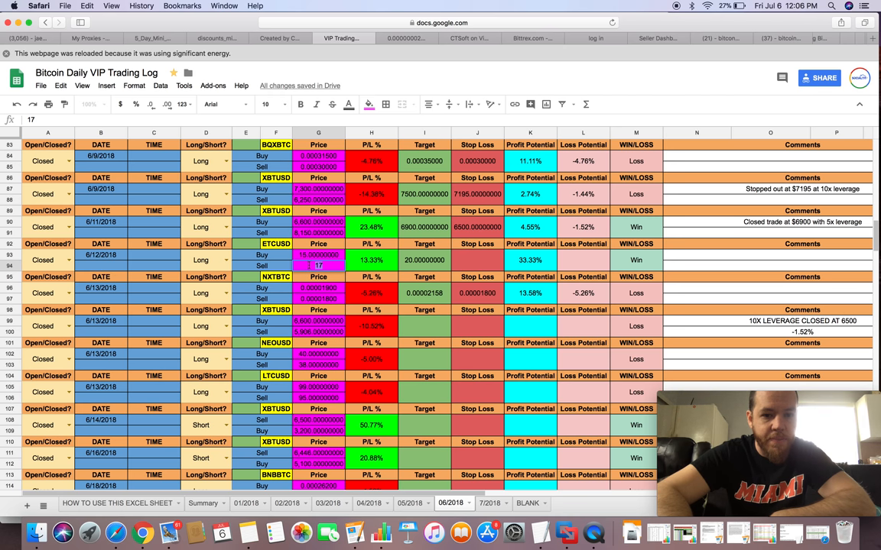
type("18.00000000")
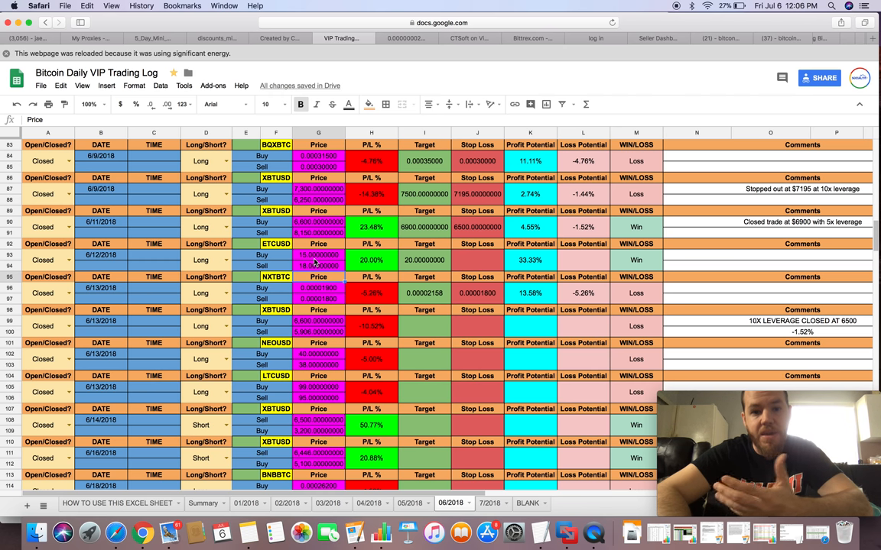
mouse_move(233, 247)
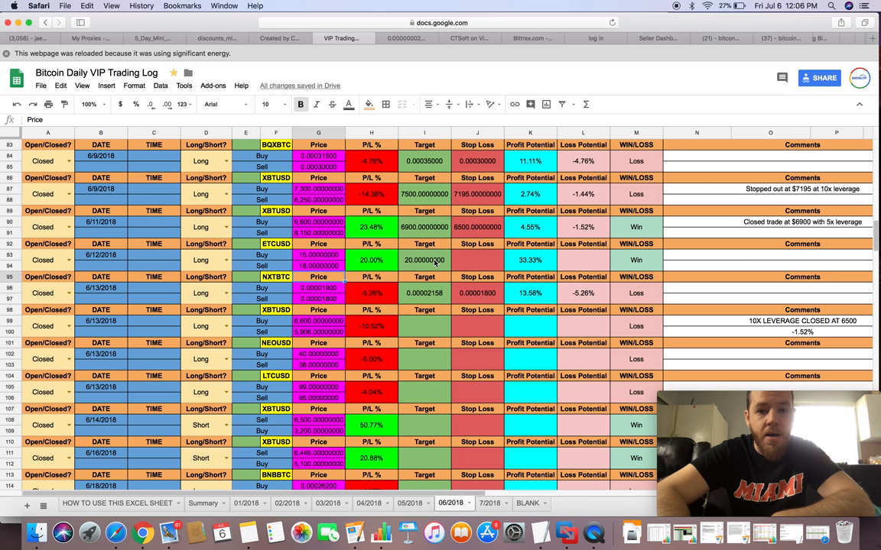
Scroll down to rows 128–159, reviewing trades through 6/29/2018 and the empty BTC blocks
scroll("down", 3)
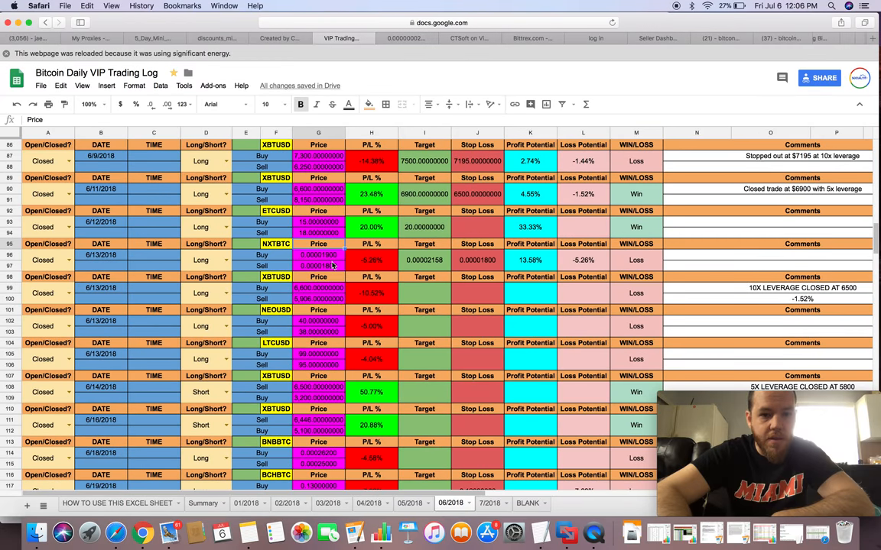
scroll("down", 3)
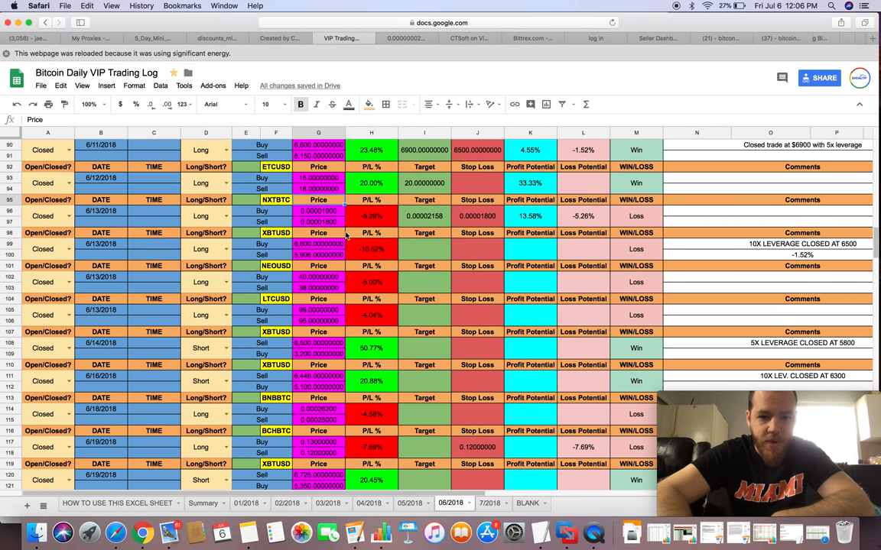
scroll("down", 3)
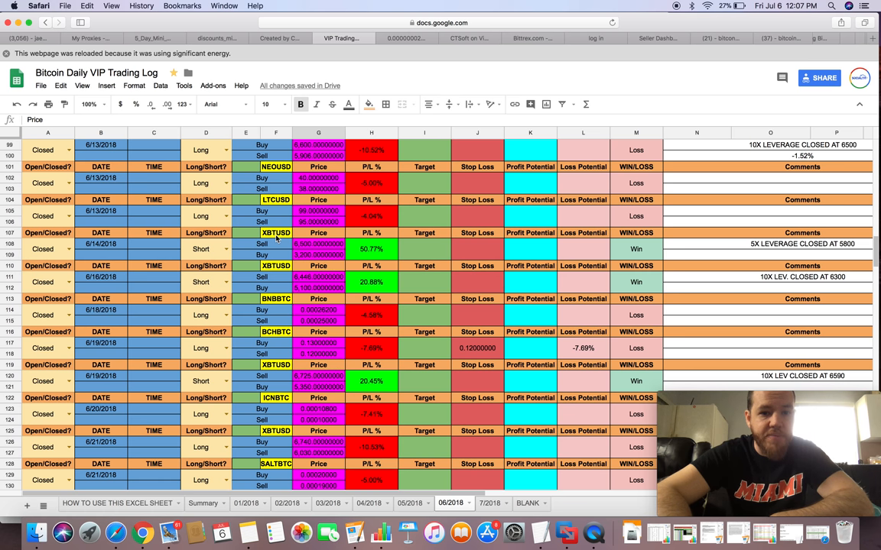
mouse_move(258, 254)
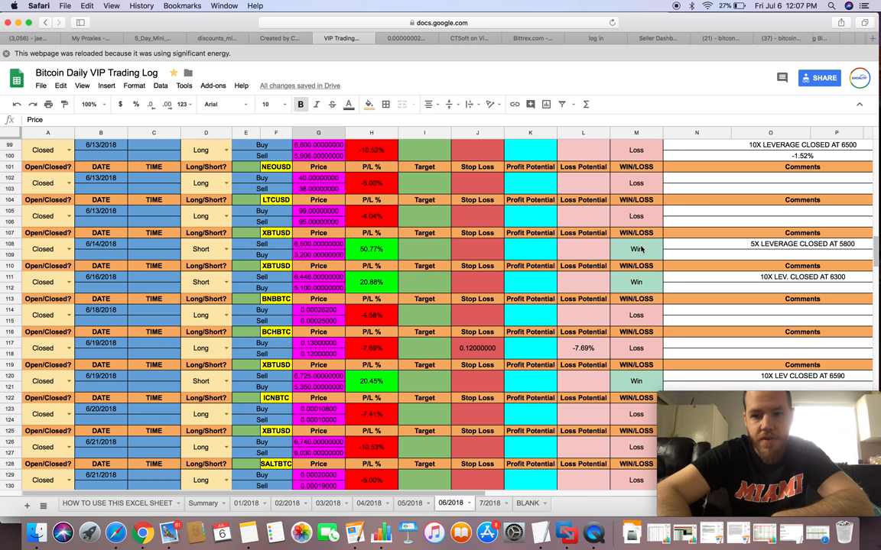
mouse_move(799, 247)
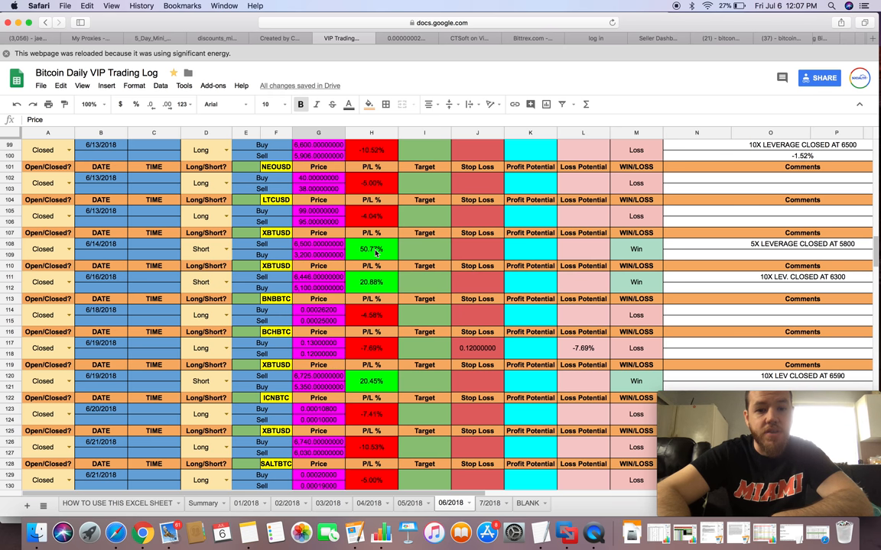
scroll("down", 3)
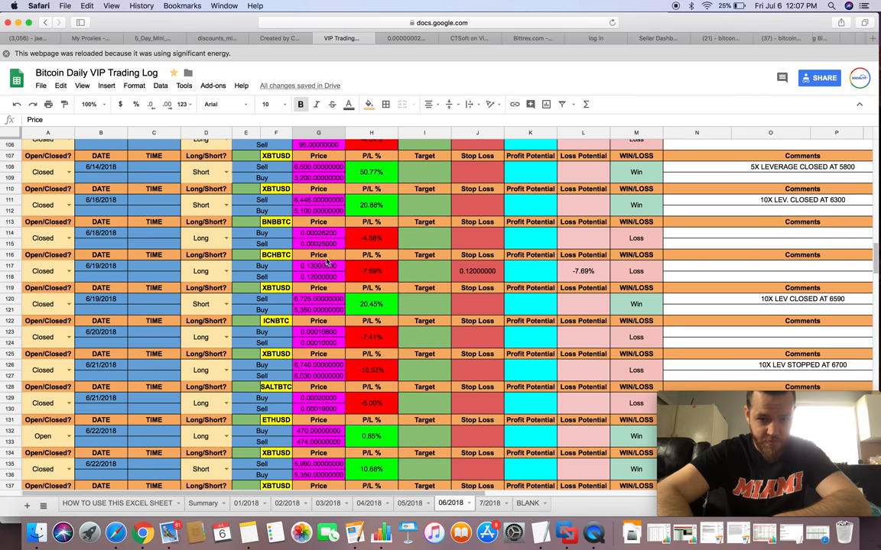
mouse_move(339, 277)
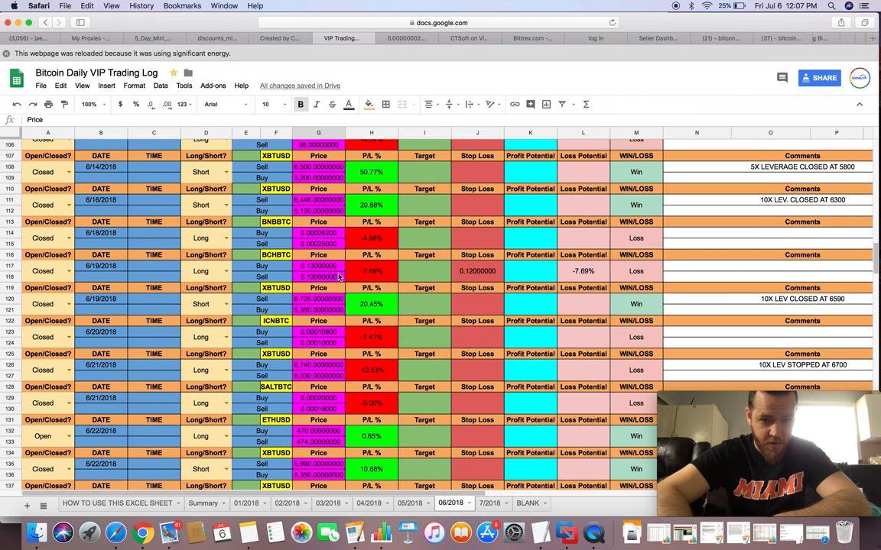
scroll("down", 3)
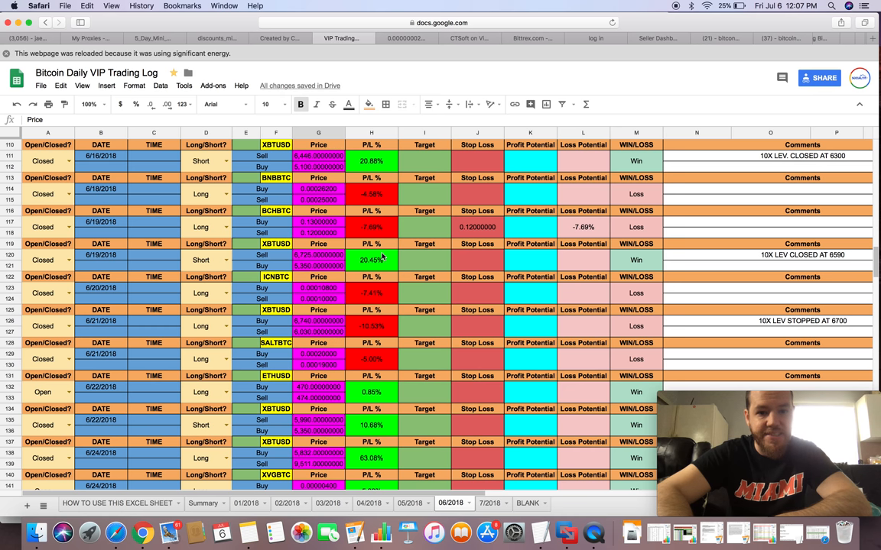
mouse_move(774, 259)
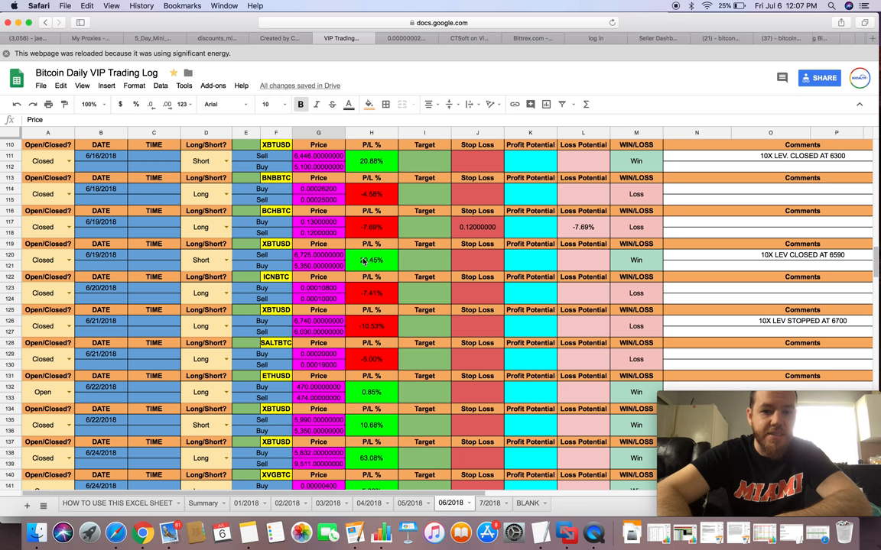
scroll("down", 3)
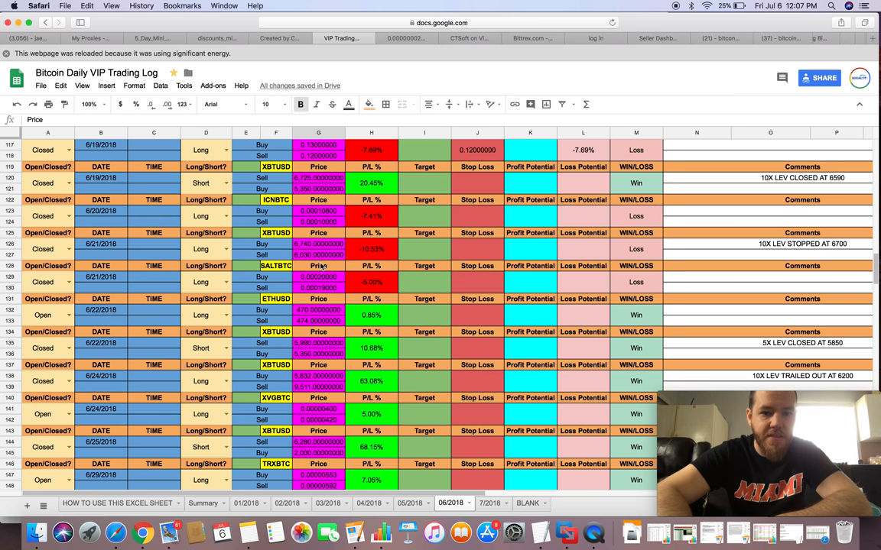
scroll("down", 3)
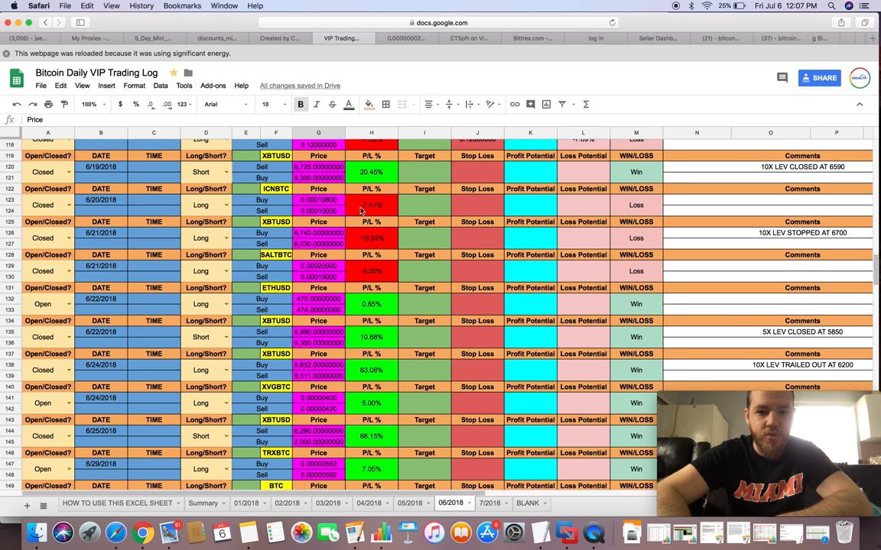
mouse_move(311, 253)
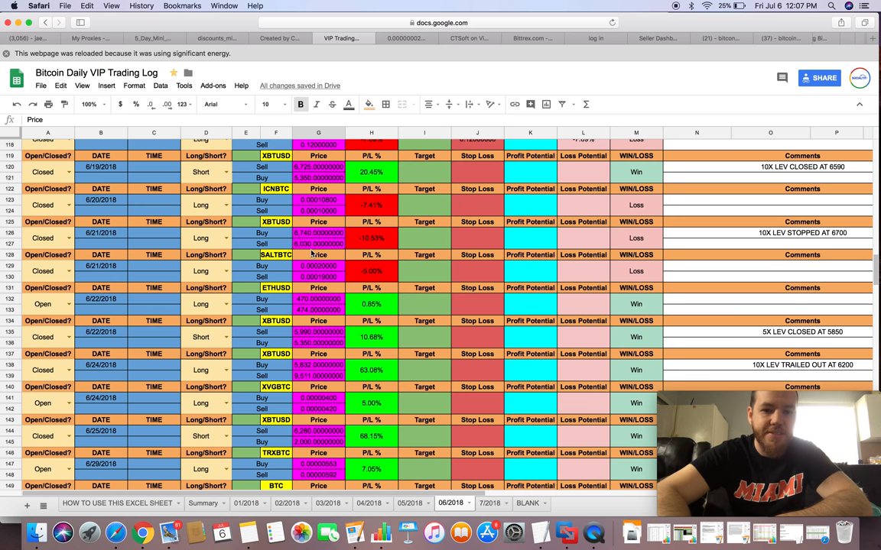
scroll("down", 3)
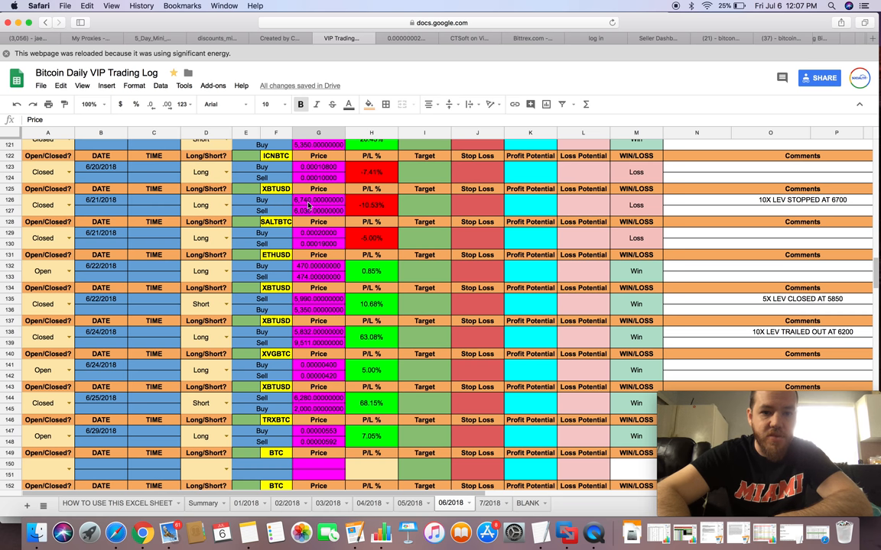
mouse_move(445, 209)
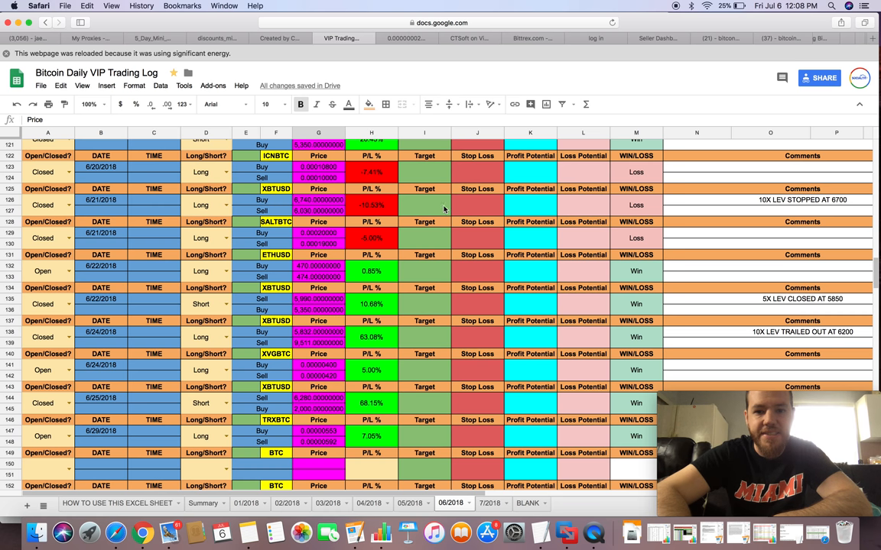
mouse_move(775, 209)
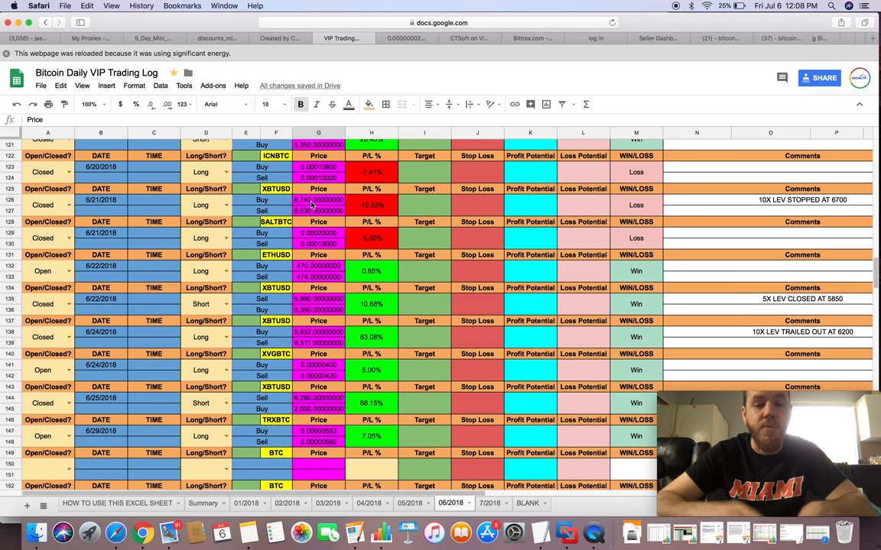
scroll("down", 3)
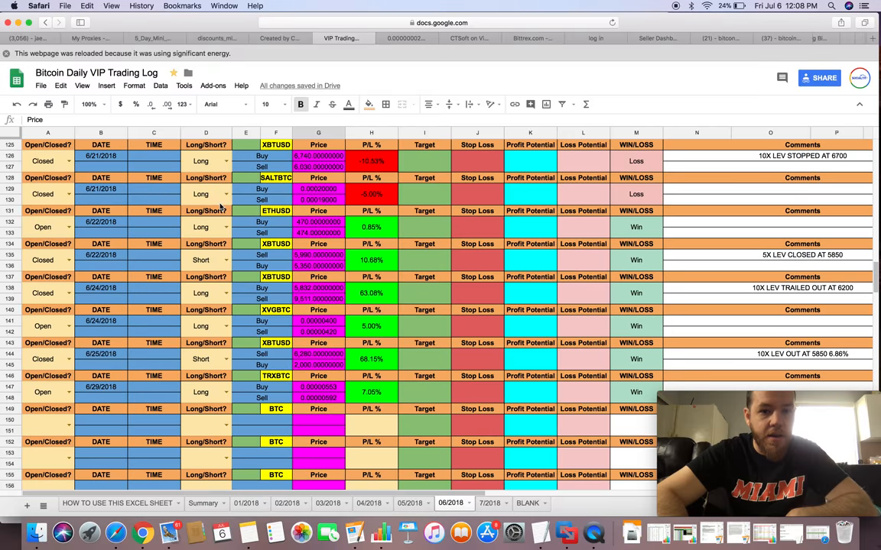
scroll("down", 3)
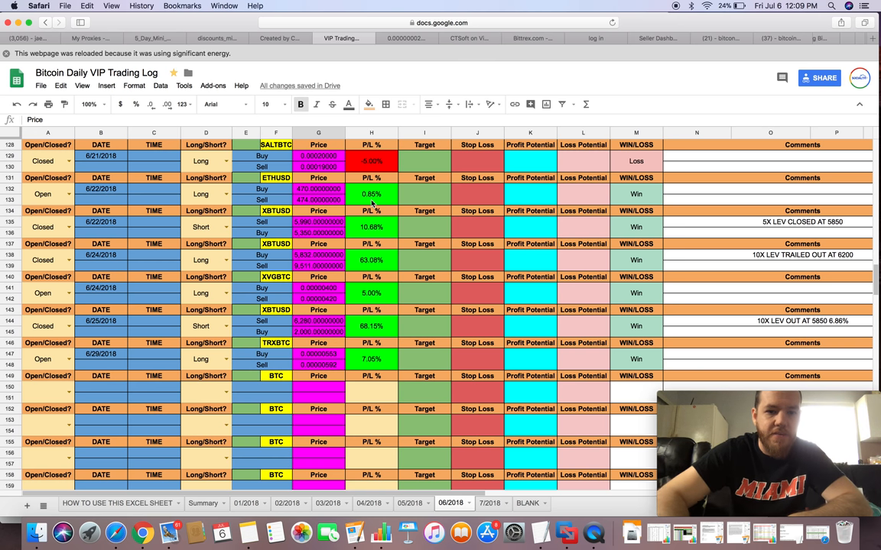
left_click(318, 199)
type("467.00000000")
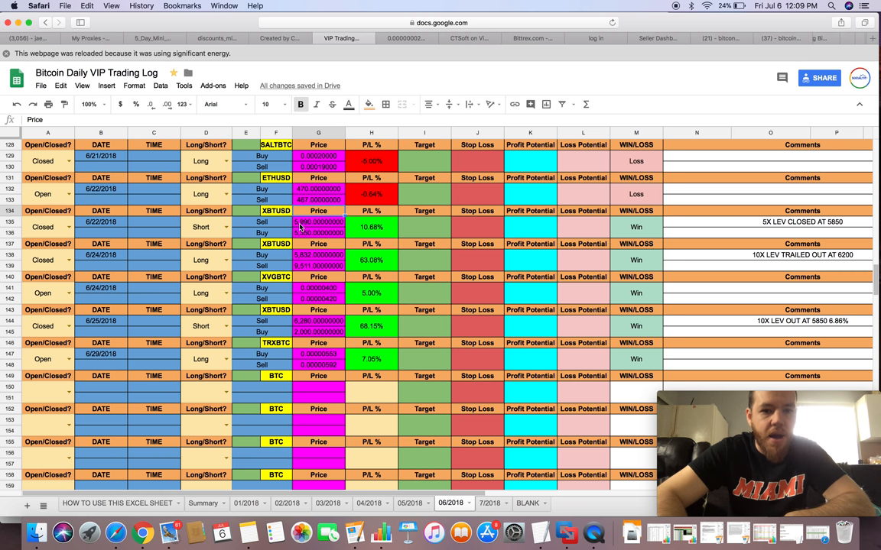
mouse_move(297, 226)
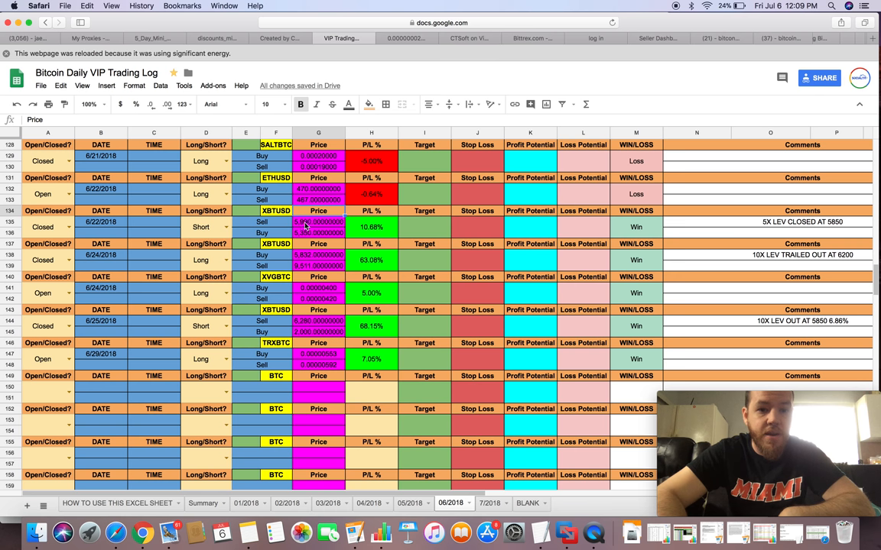
mouse_move(412, 233)
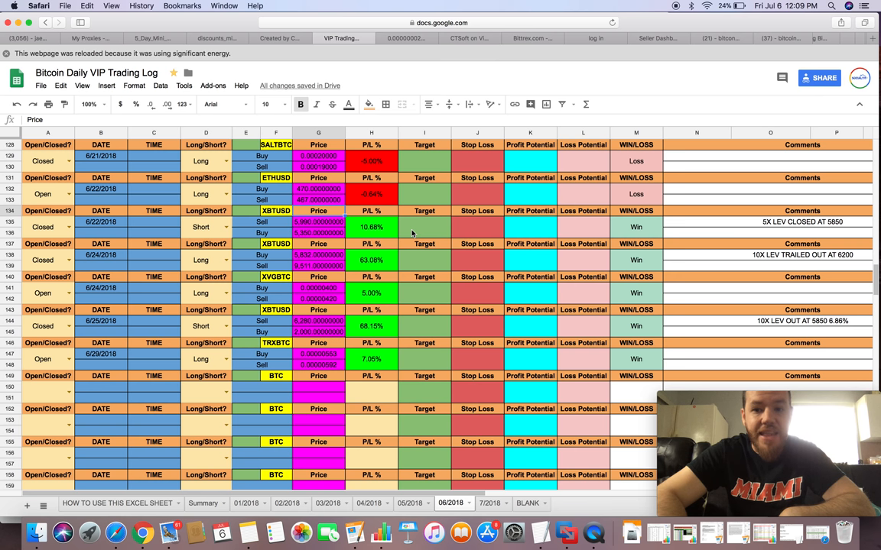
mouse_move(769, 227)
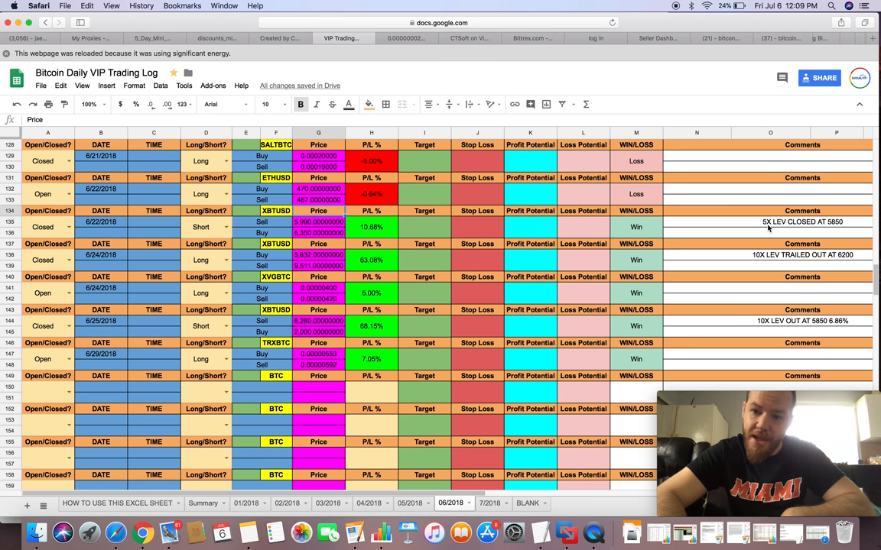
mouse_move(837, 227)
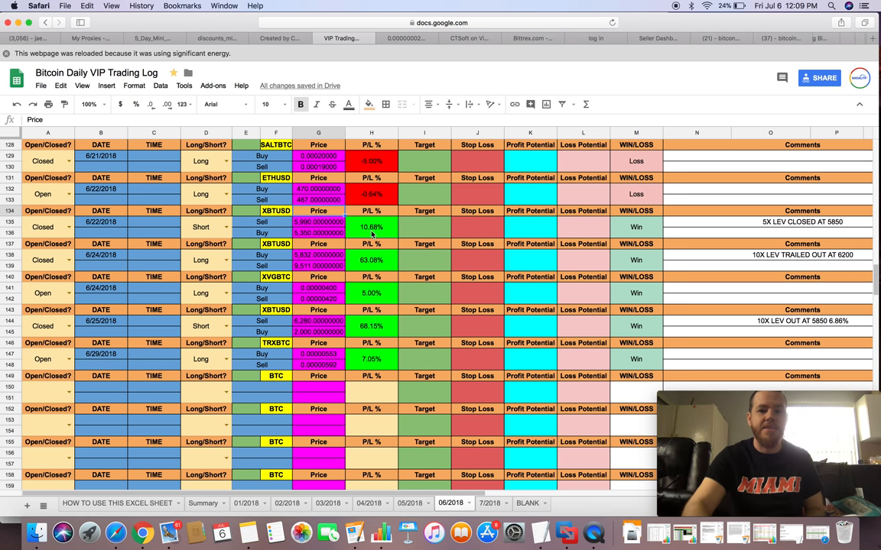
mouse_move(277, 259)
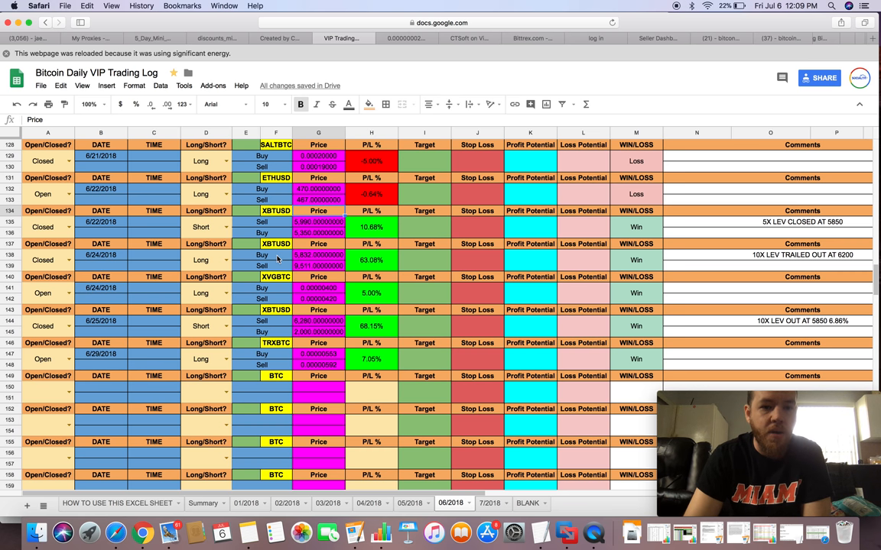
mouse_move(268, 254)
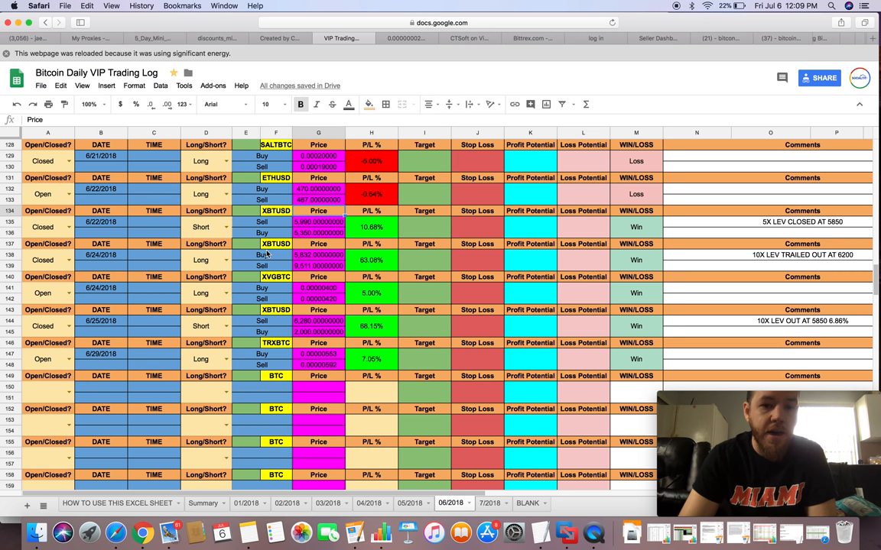
mouse_move(312, 258)
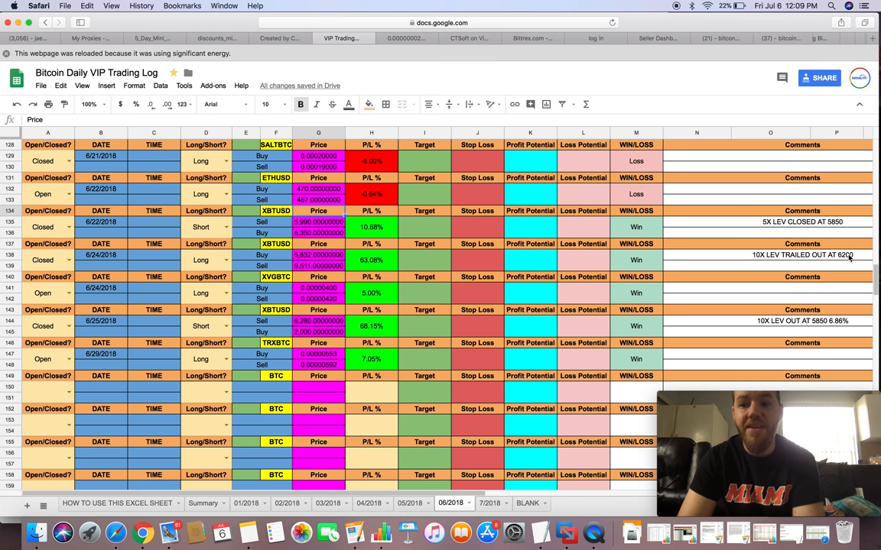
mouse_move(371, 260)
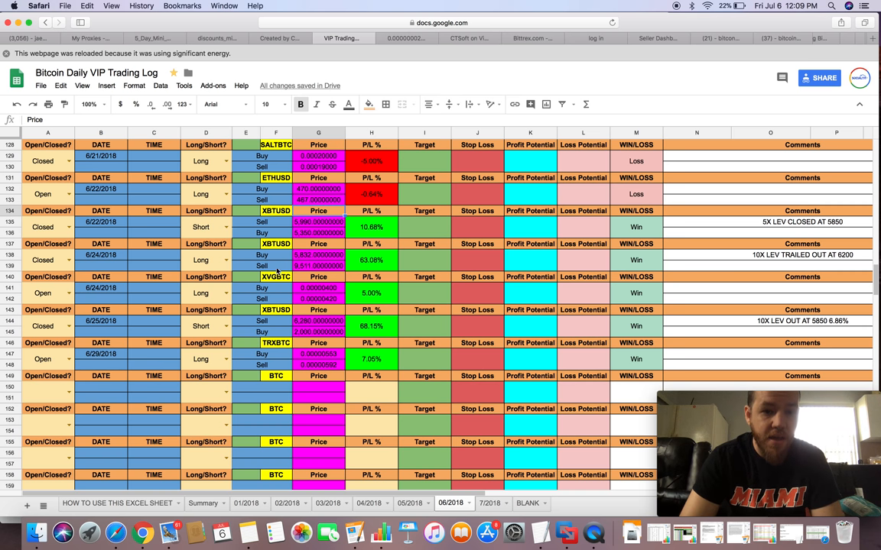
mouse_move(282, 292)
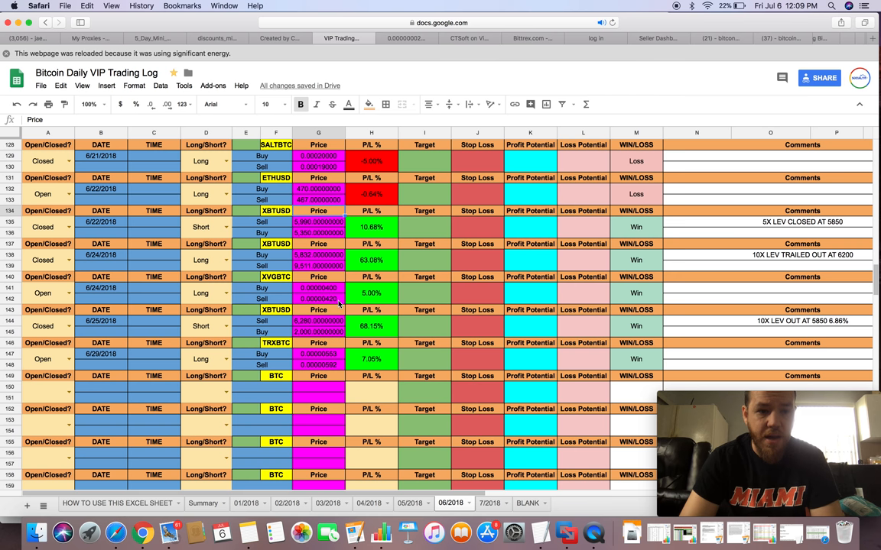
mouse_move(363, 302)
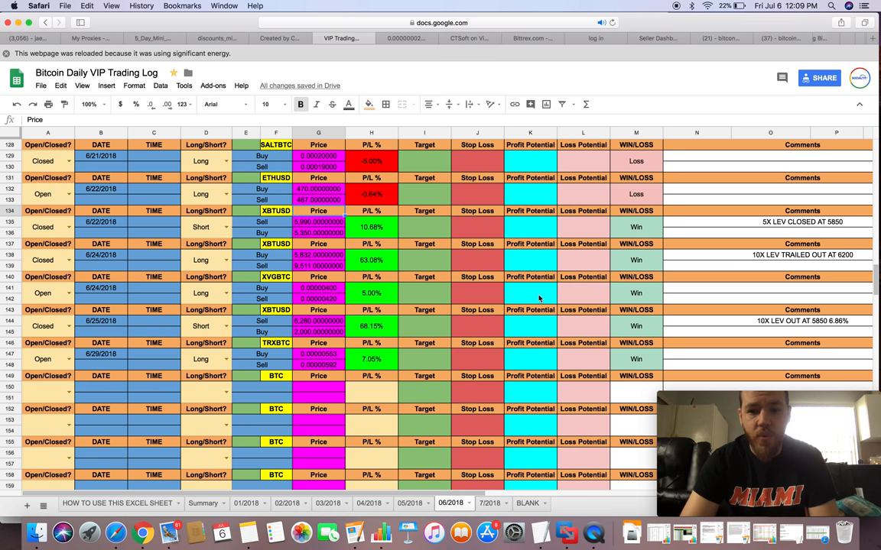
mouse_move(267, 306)
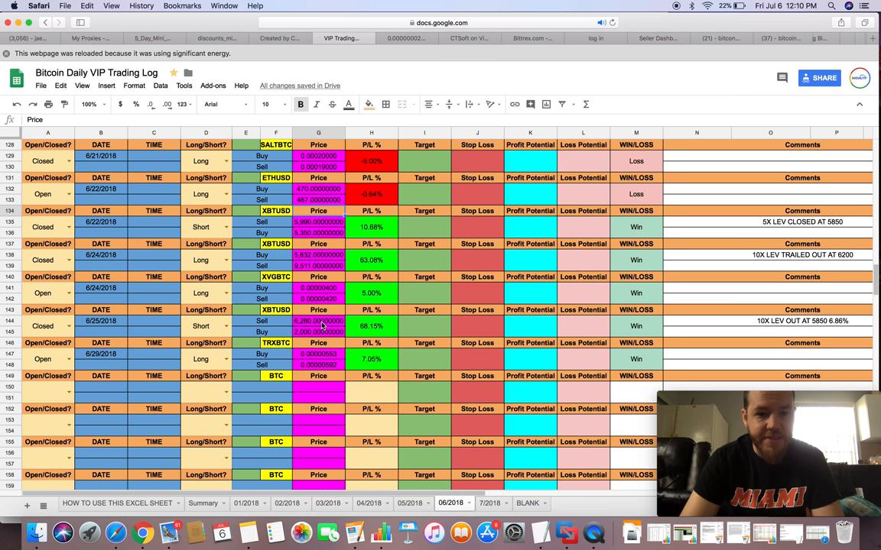
mouse_move(761, 323)
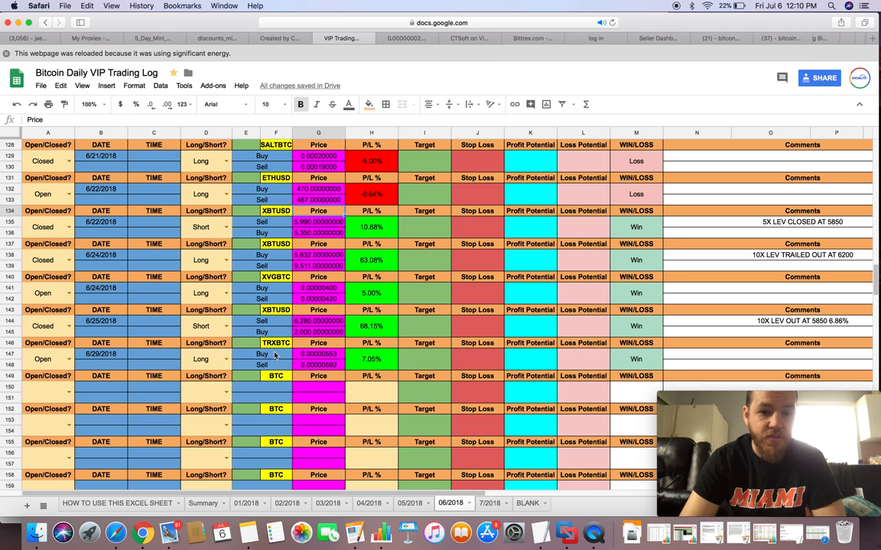
mouse_move(302, 366)
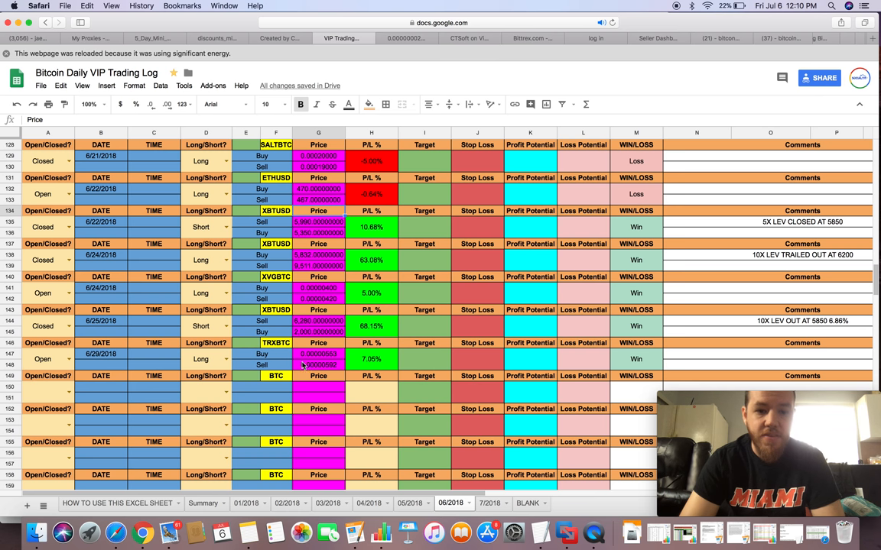
mouse_move(347, 370)
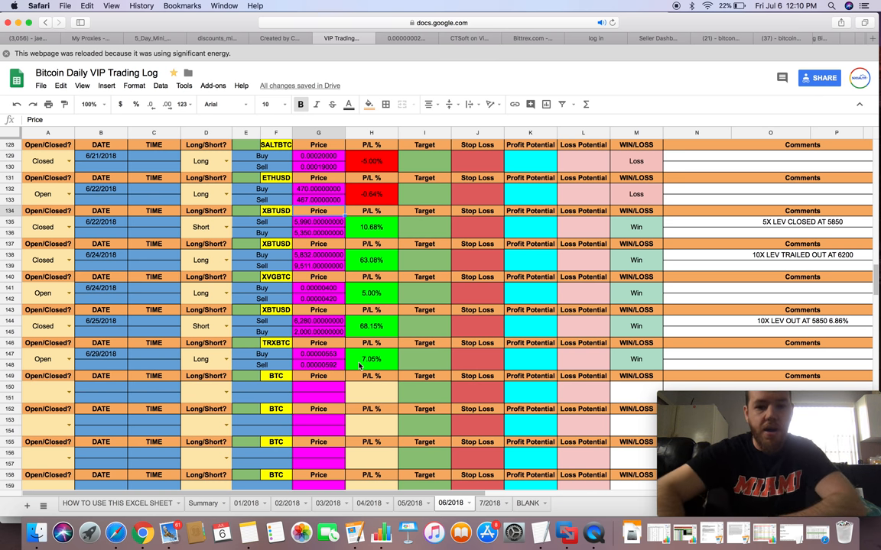
Open the Summary sheet and check the May, April and July 2018 total P/L SUM formulas
scroll("down", 3)
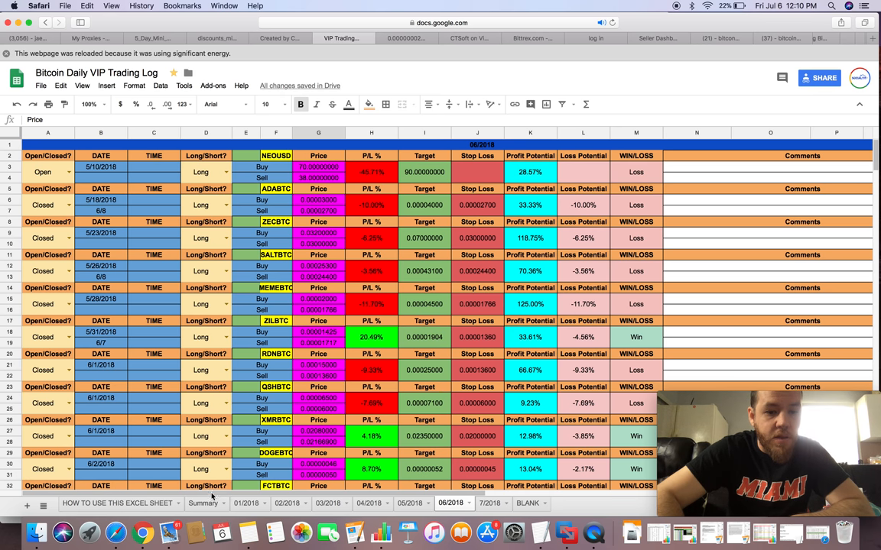
left_click(203, 503)
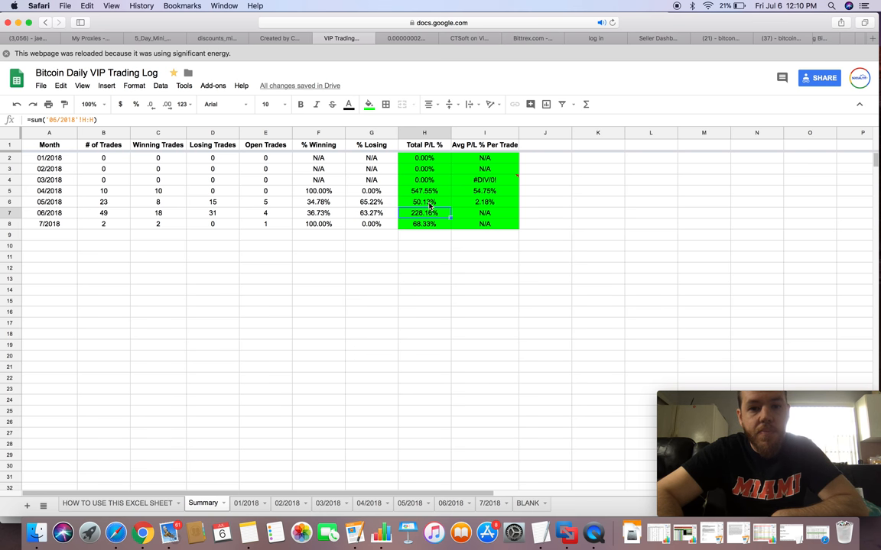
left_click(424, 202)
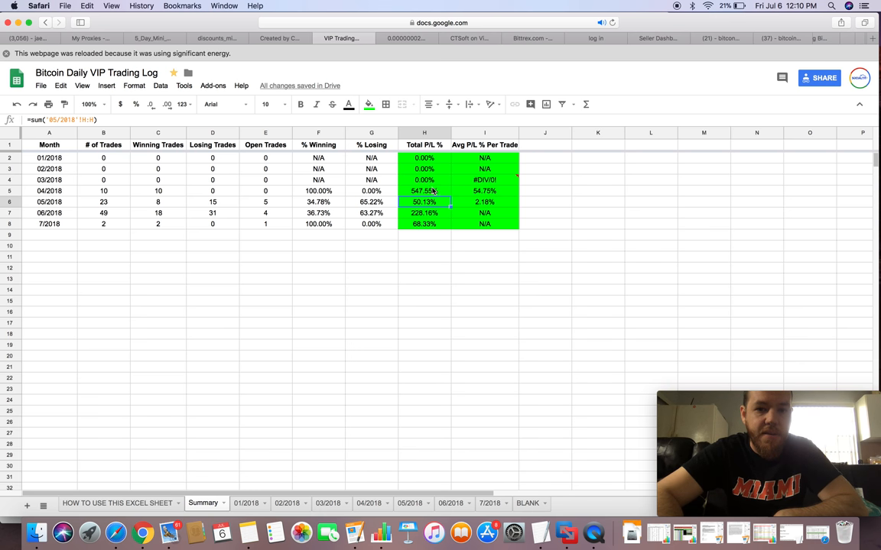
left_click(424, 190)
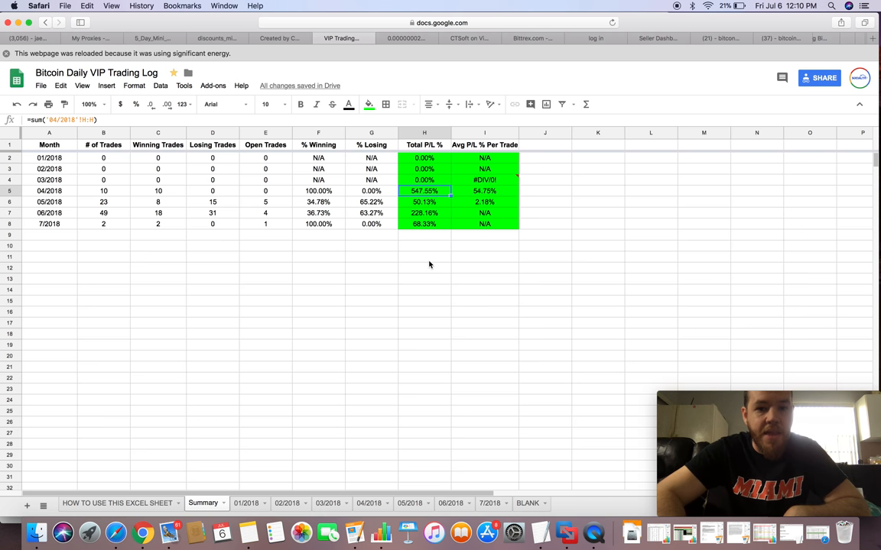
left_click(424, 224)
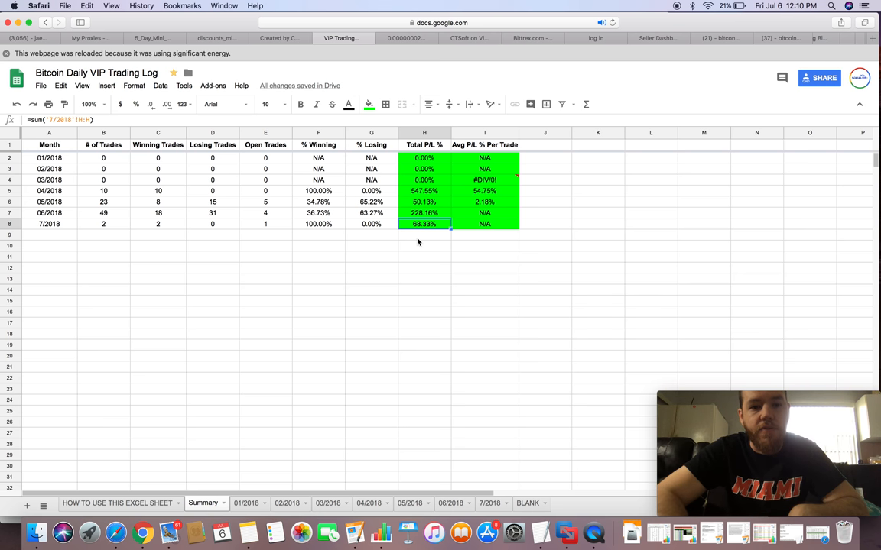
mouse_move(375, 262)
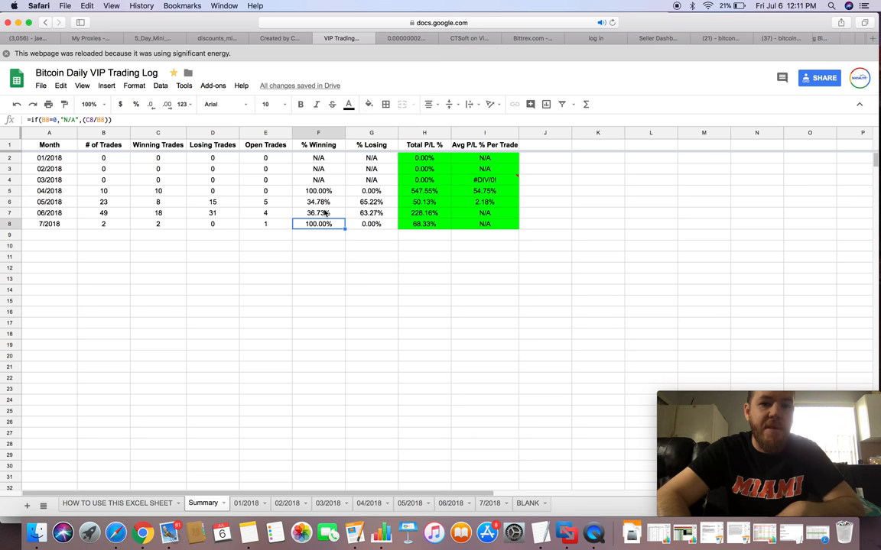
left_click(318, 212)
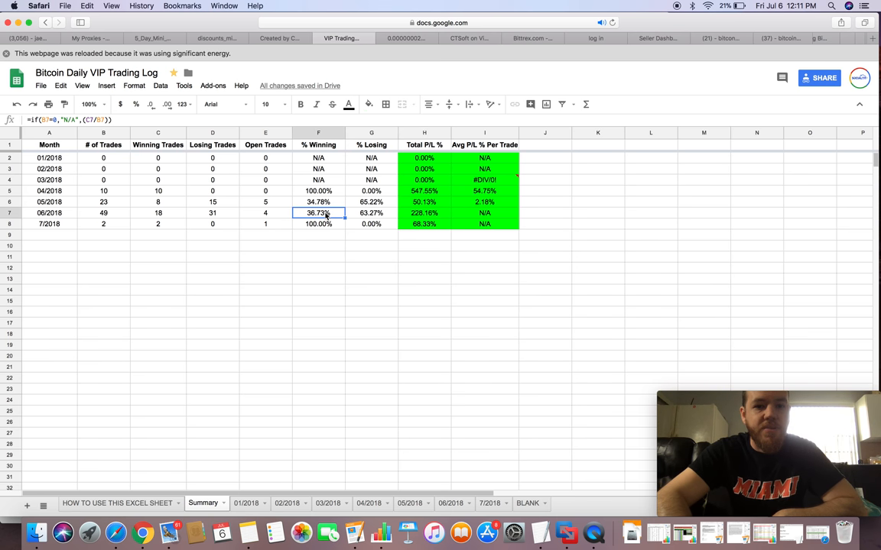
left_click(318, 224)
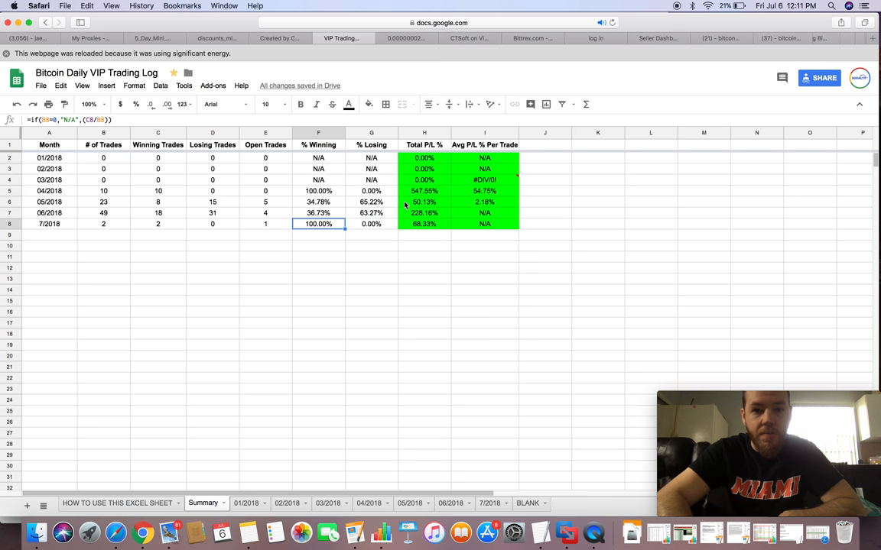
left_click(318, 191)
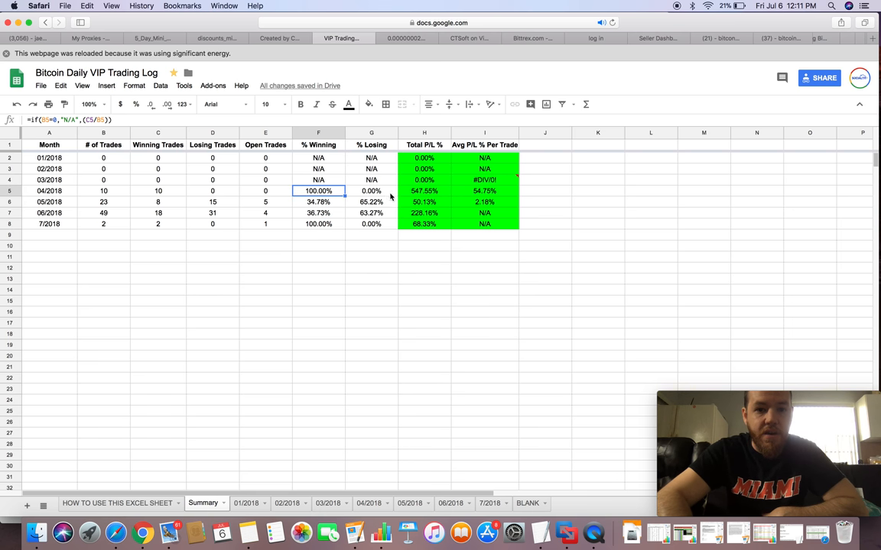
left_click(425, 191)
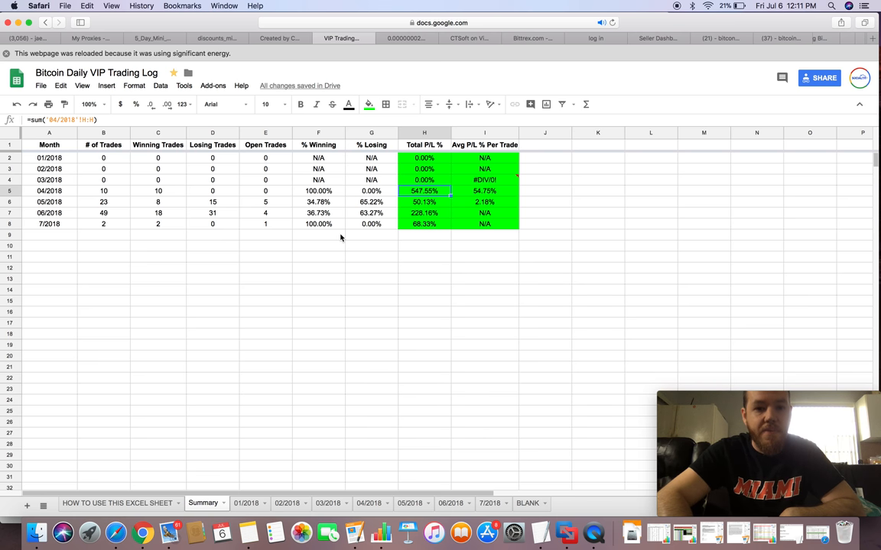
left_click(318, 224)
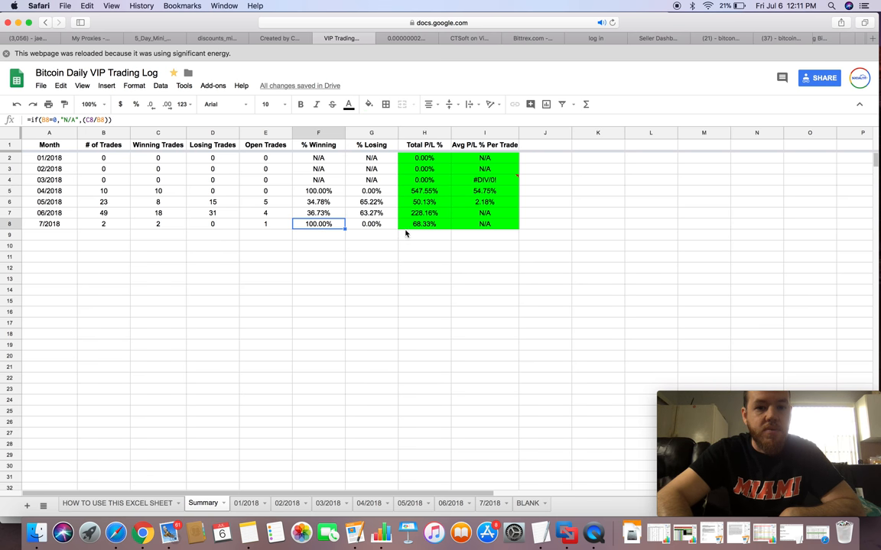
mouse_move(418, 230)
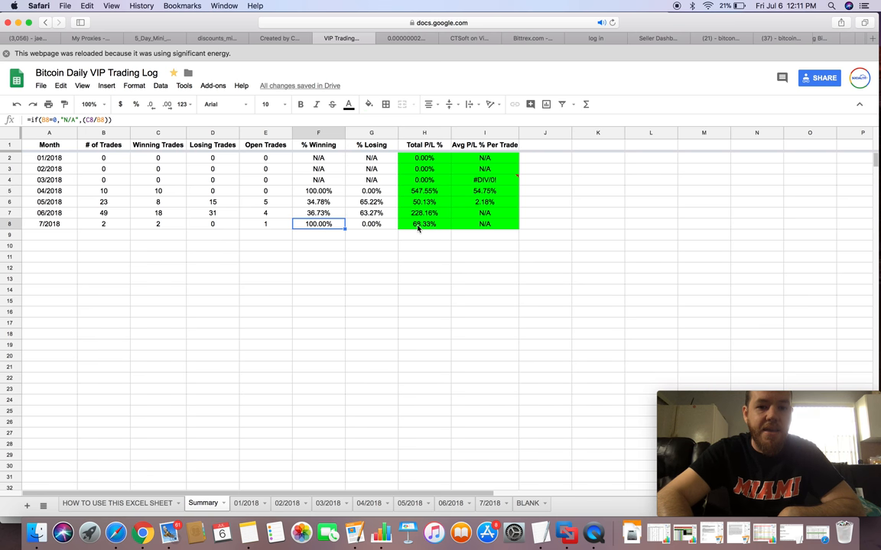
left_click(425, 223)
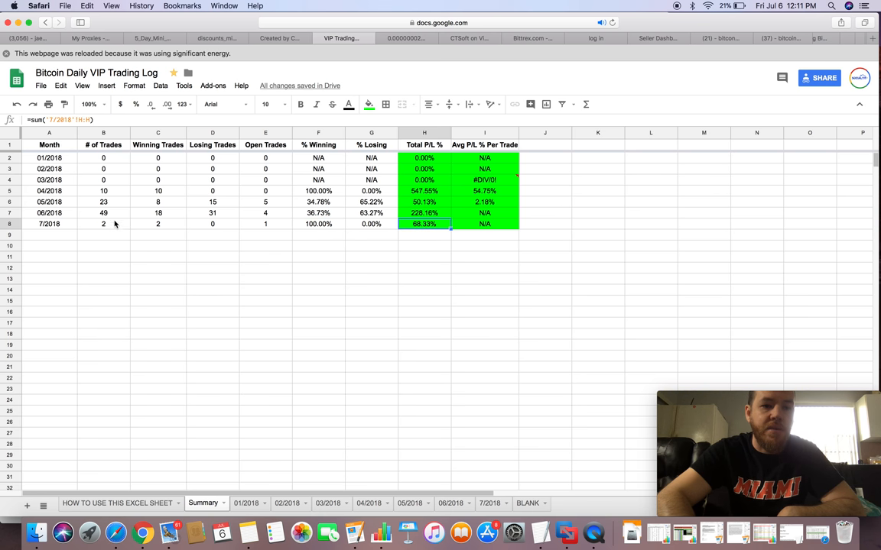
left_click(103, 212)
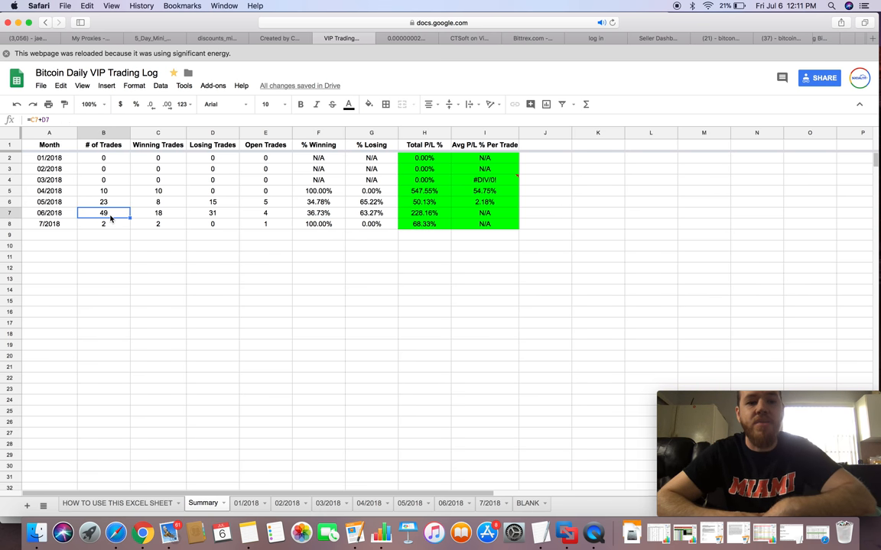